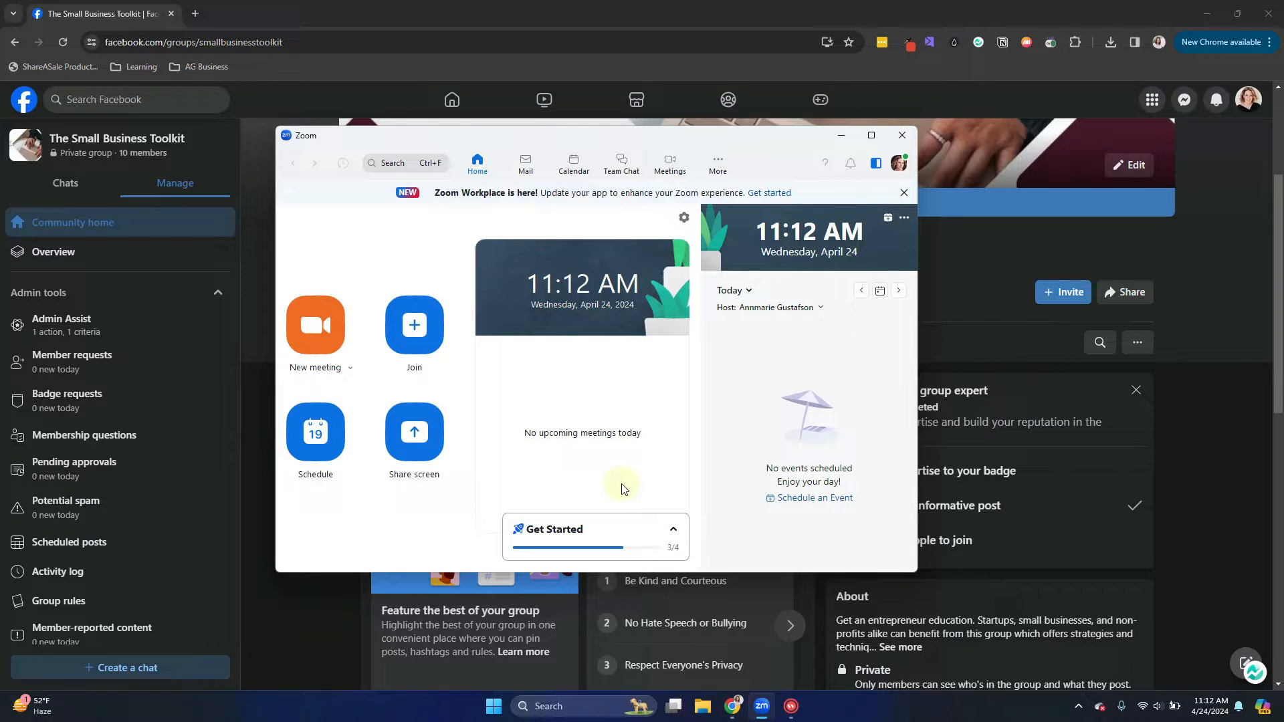
mouse_move(432, 385)
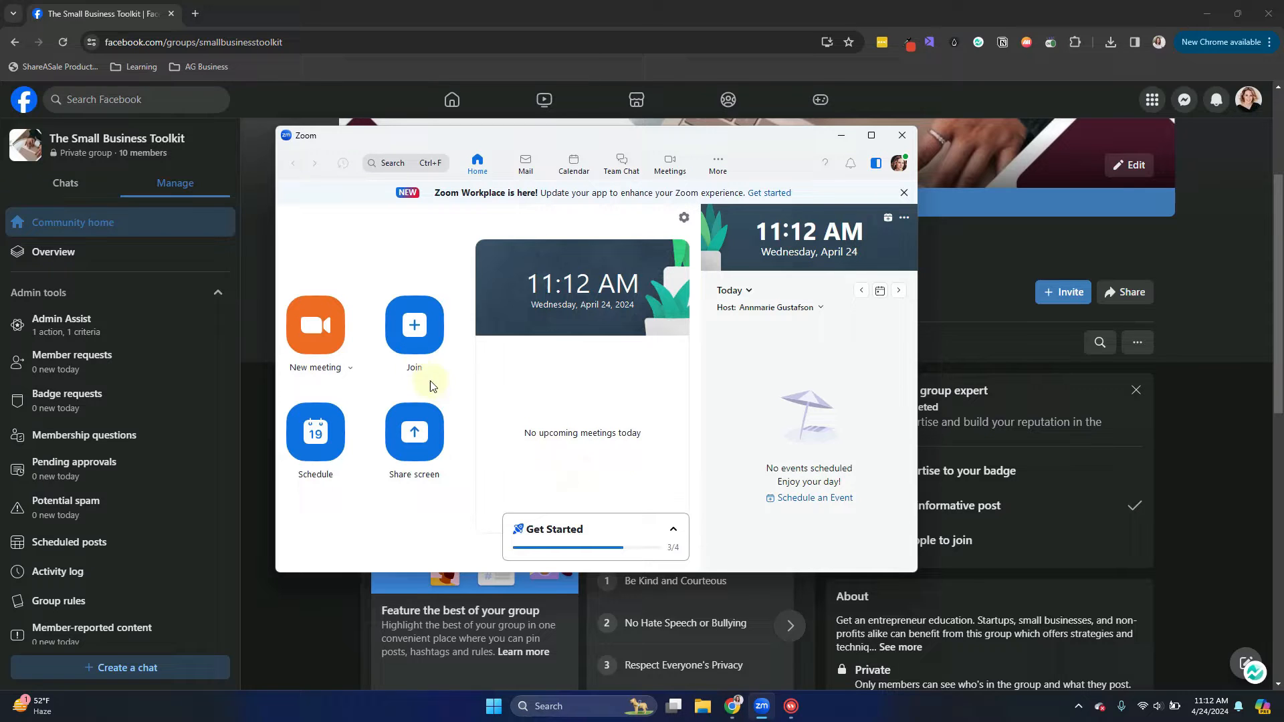
Start a new Zoom meeting and join with computer audio
left_click(314, 325)
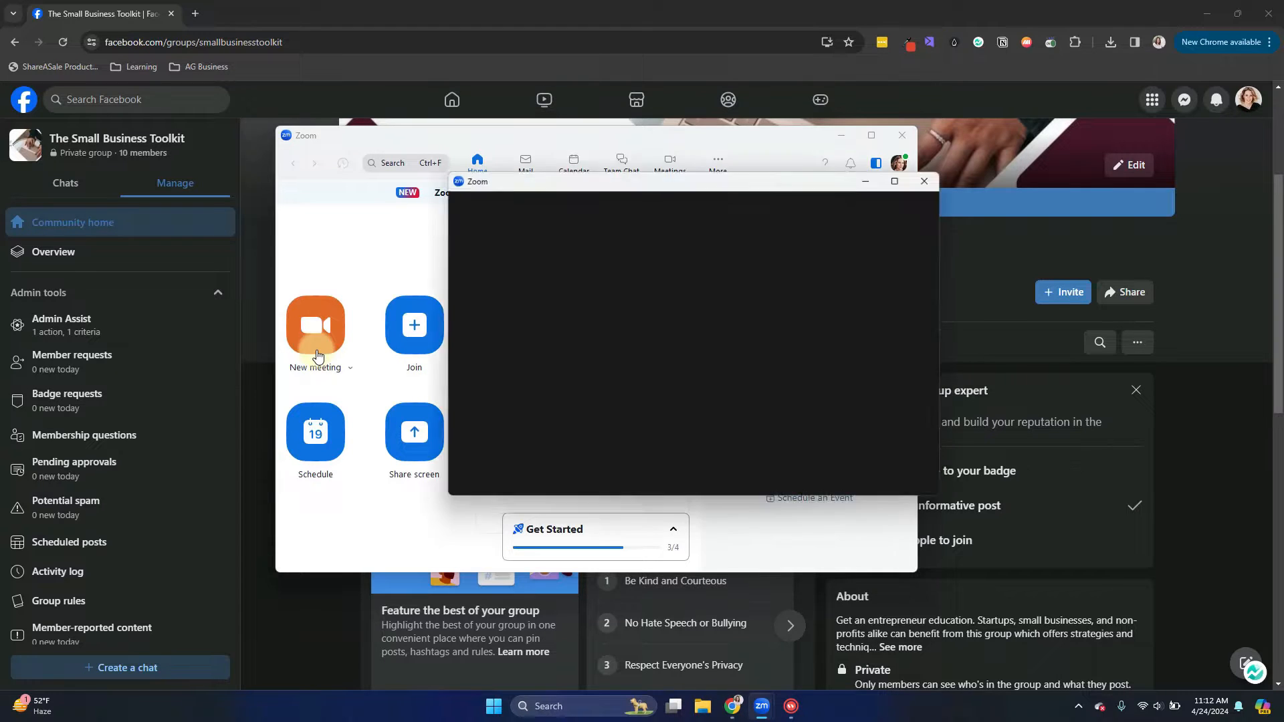
left_click(316, 324)
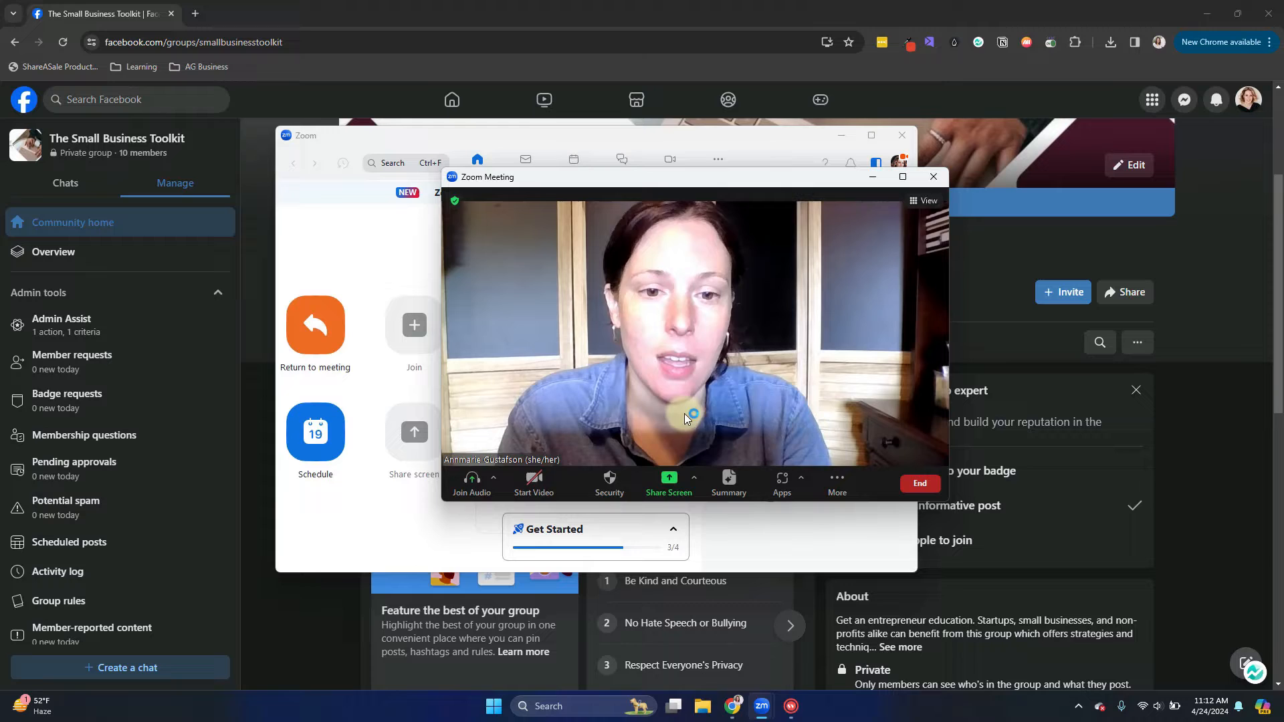
left_click(470, 483)
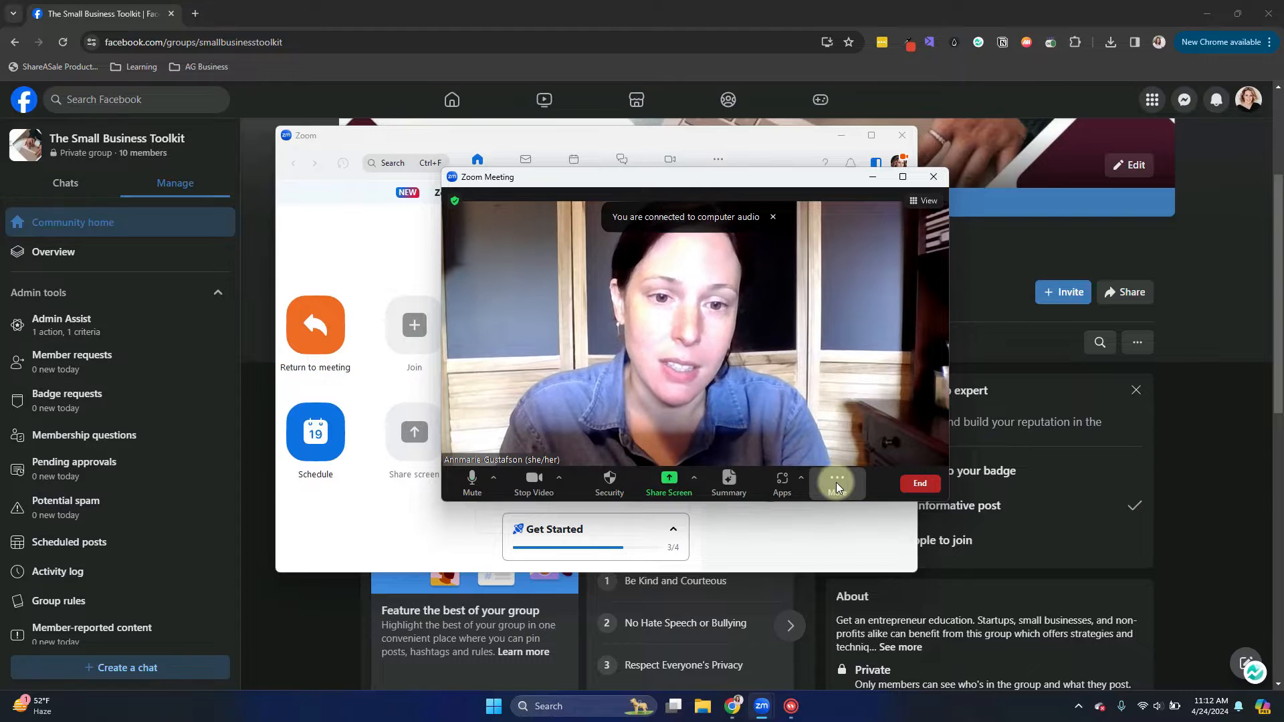
From the More menu choose Live on Custom Live Streaming Service to reach the setup page
left_click(836, 483)
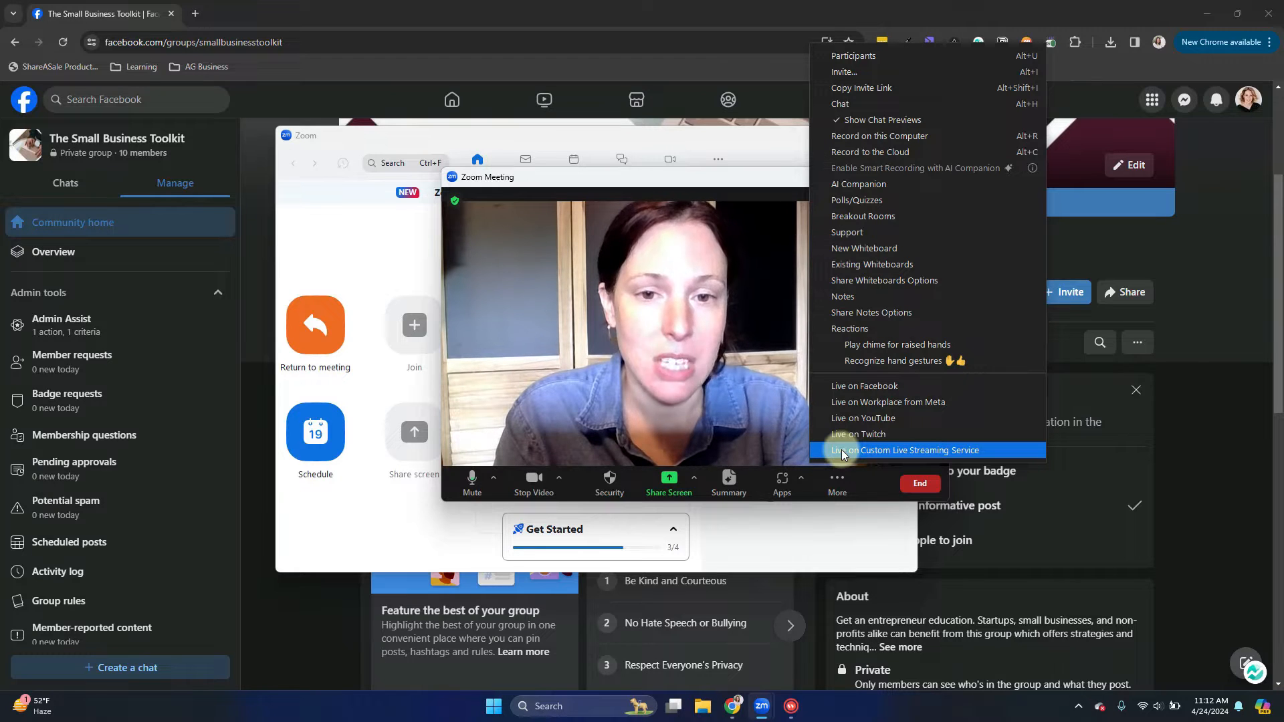
left_click(905, 451)
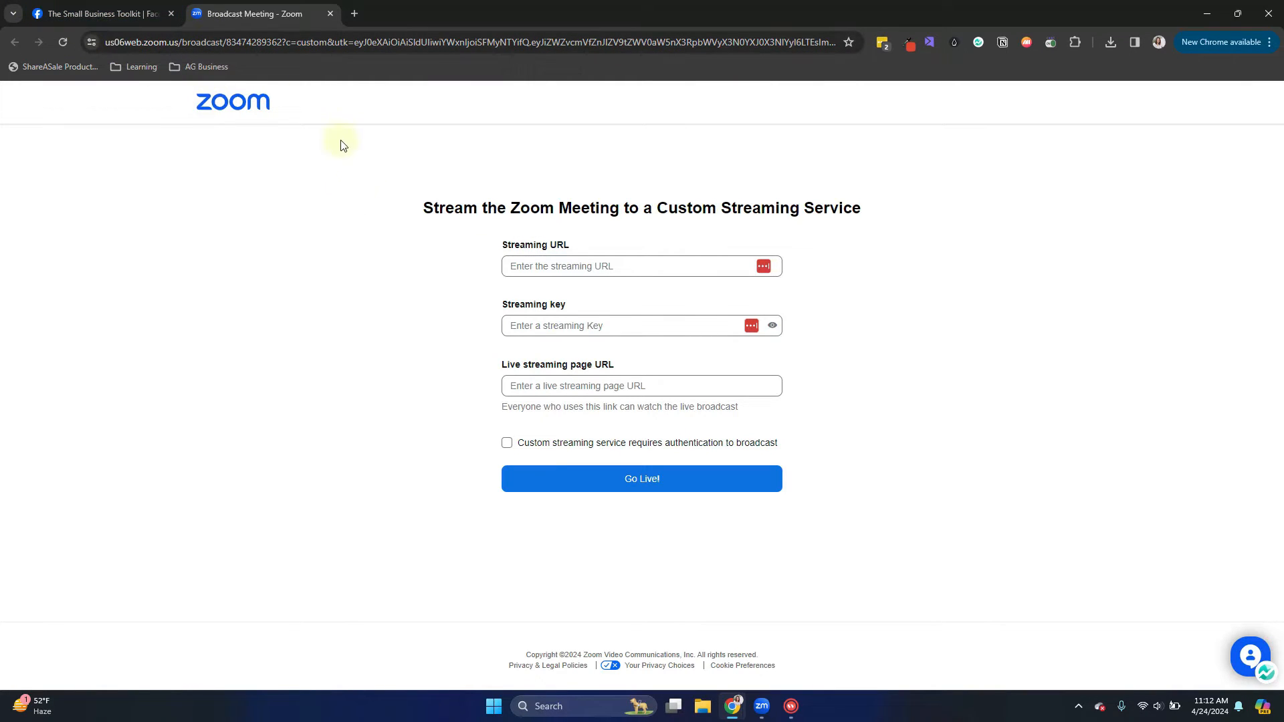
mouse_move(437, 215)
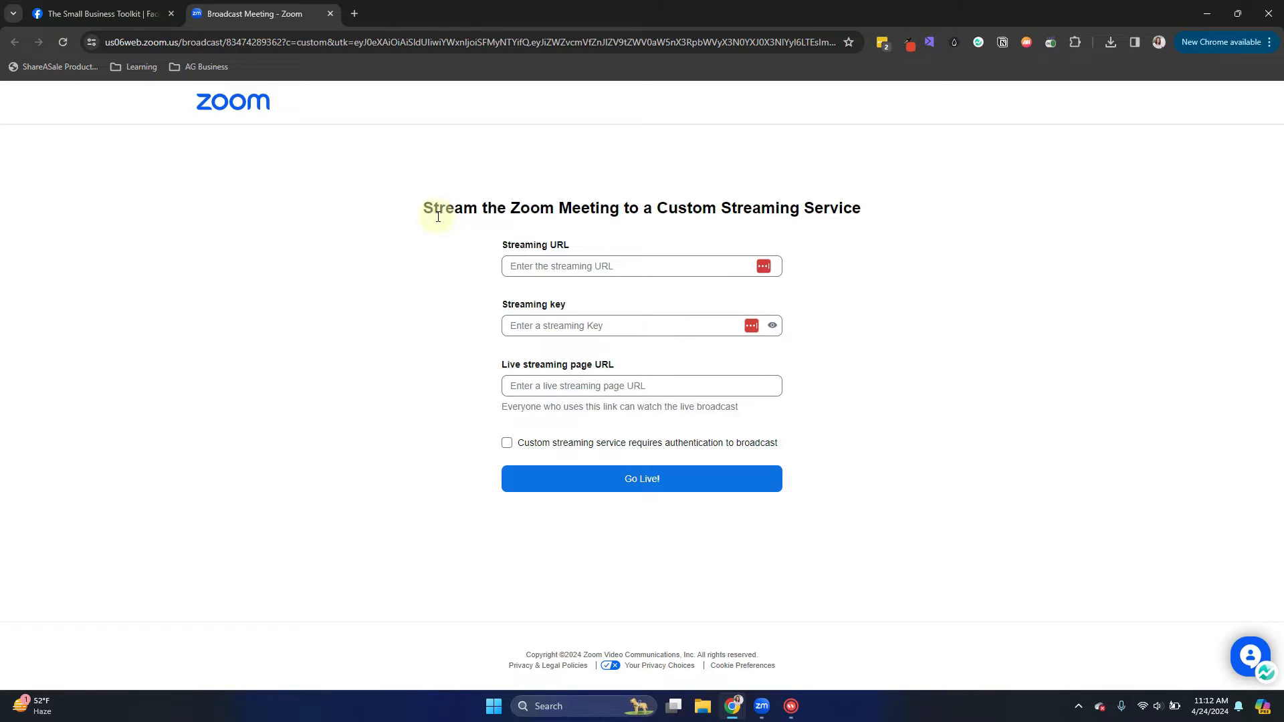
mouse_move(497, 249)
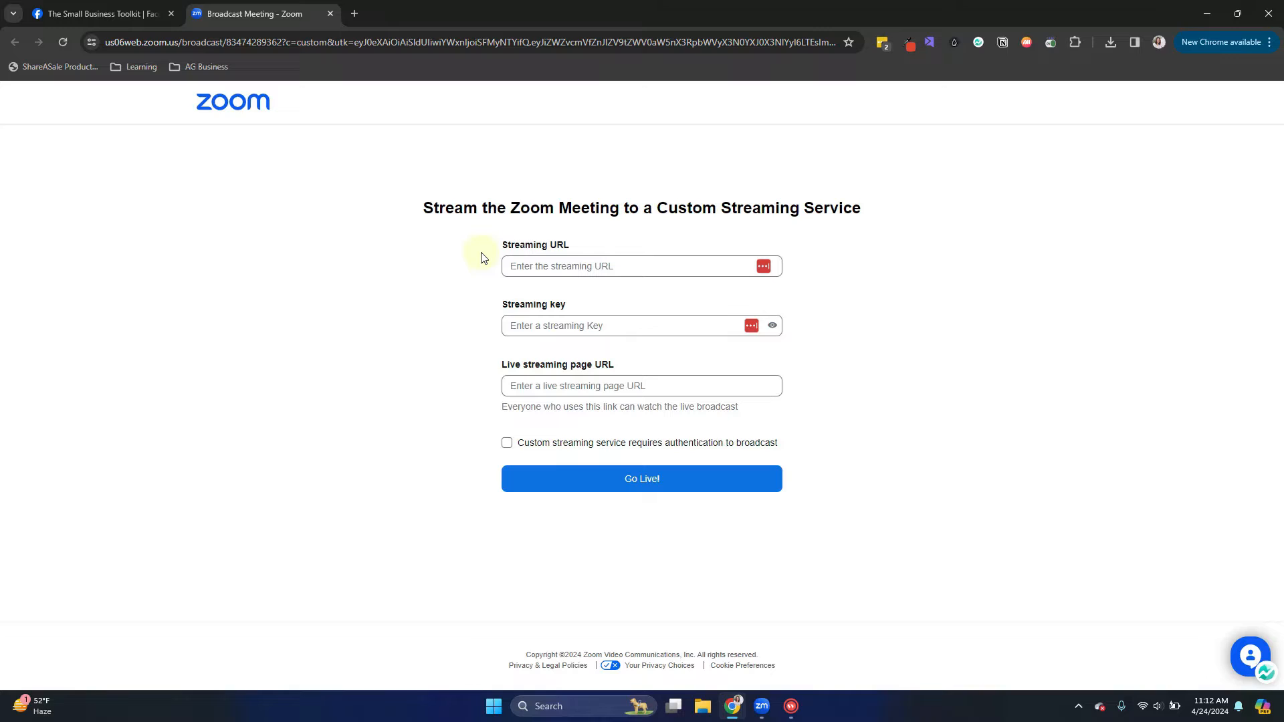
mouse_move(315, 157)
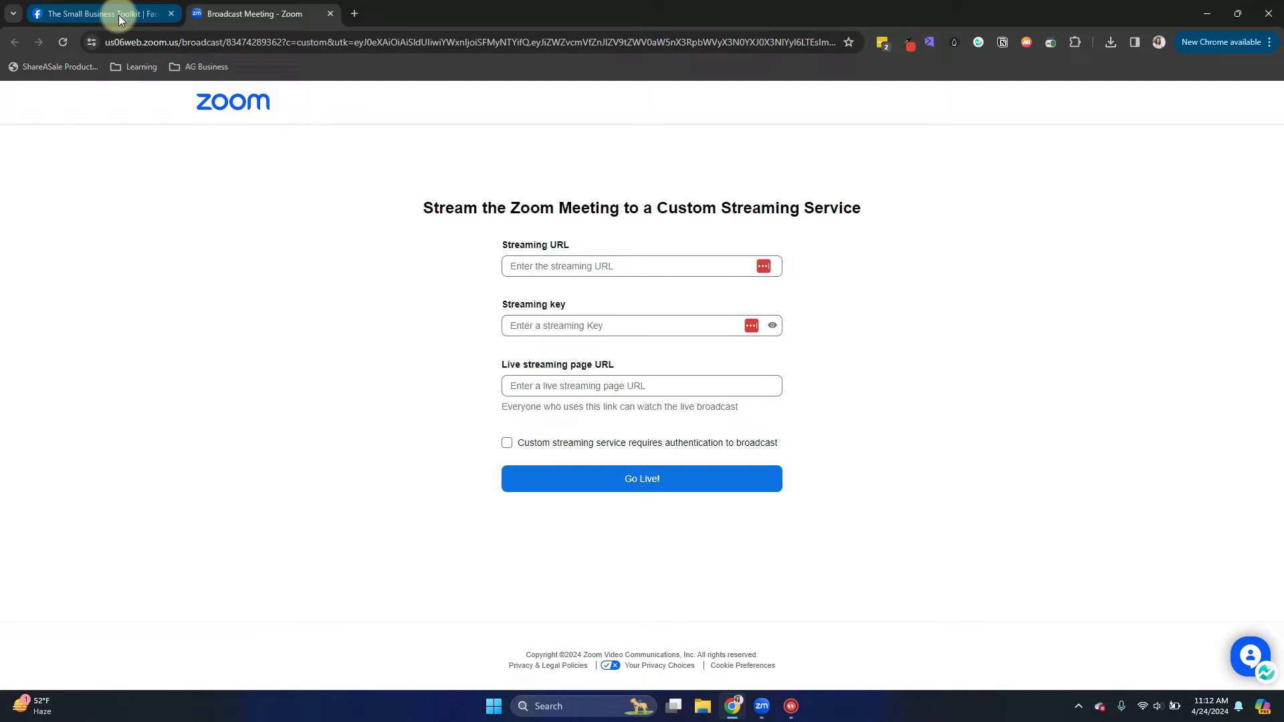
Return to The Small Business Toolkit group and start creating a live video post there
left_click(97, 14)
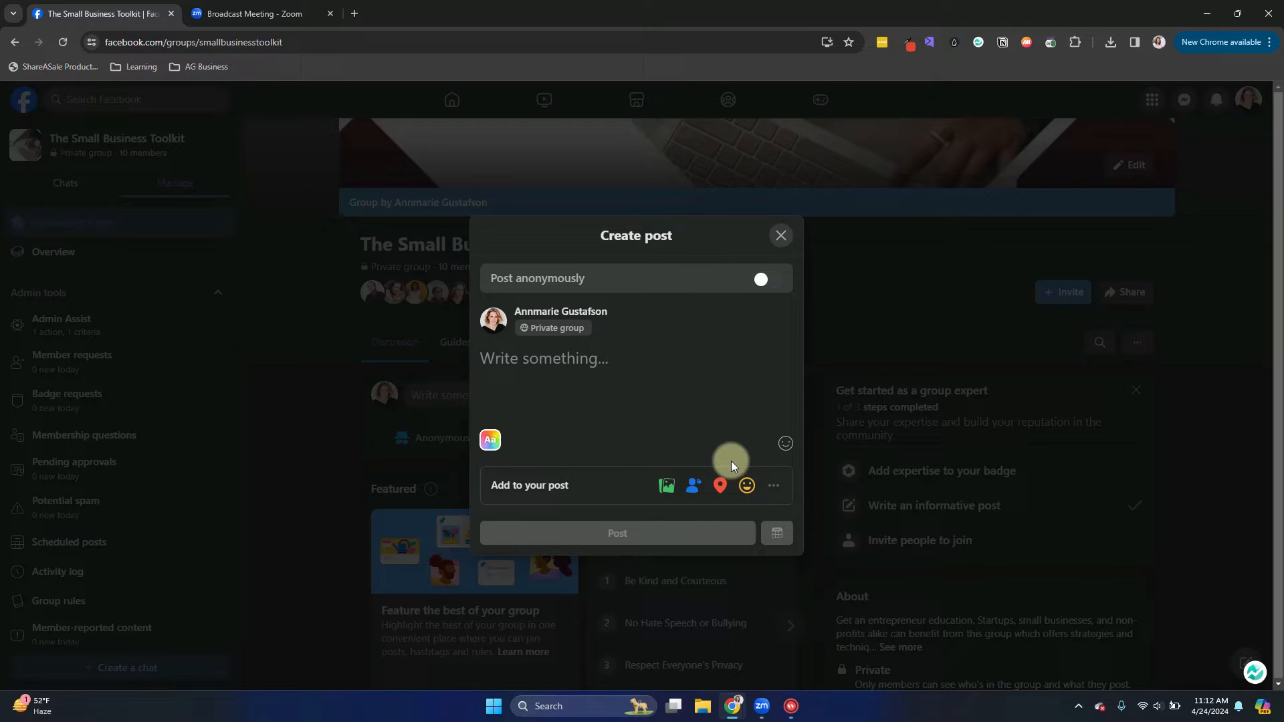
mouse_move(773, 486)
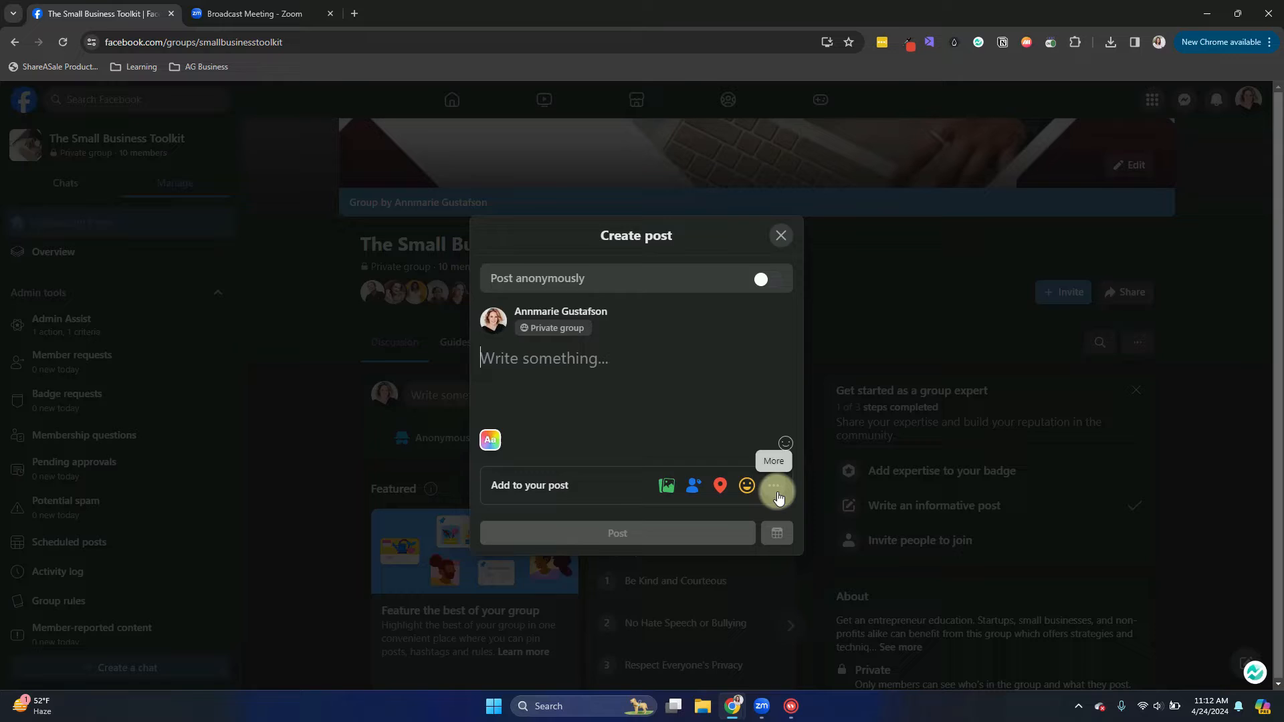
left_click(775, 491)
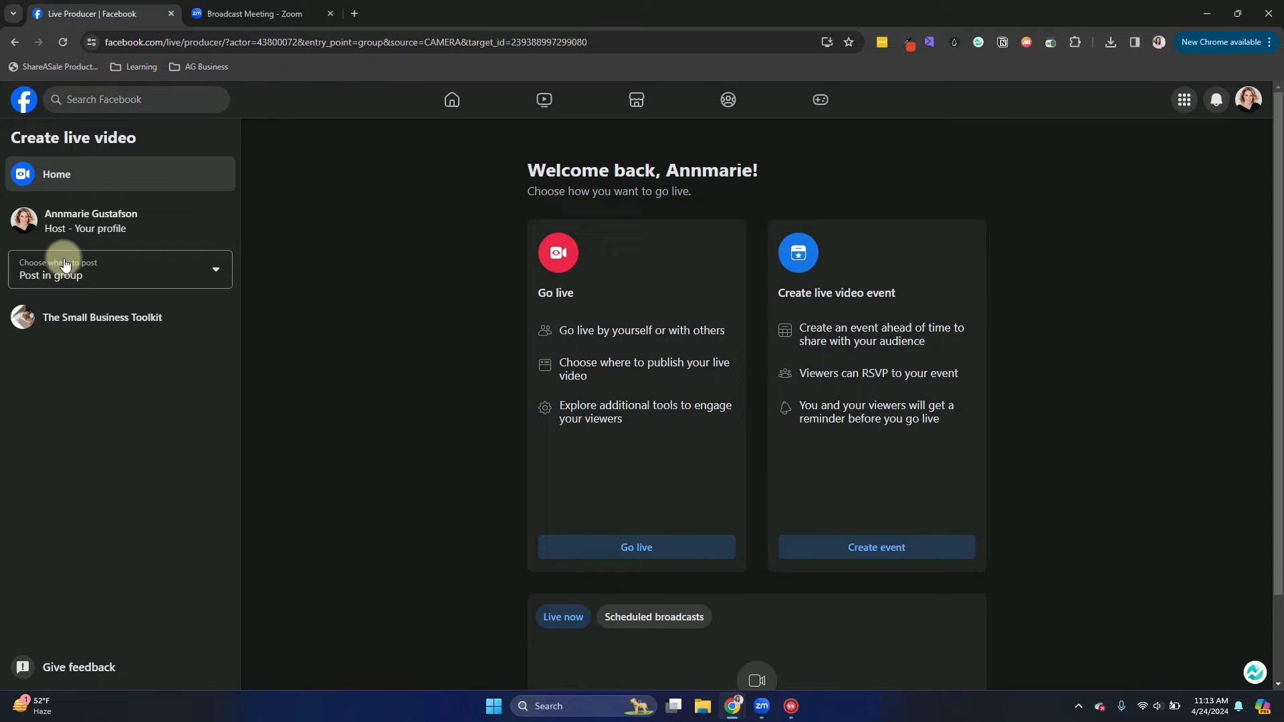
mouse_move(76, 273)
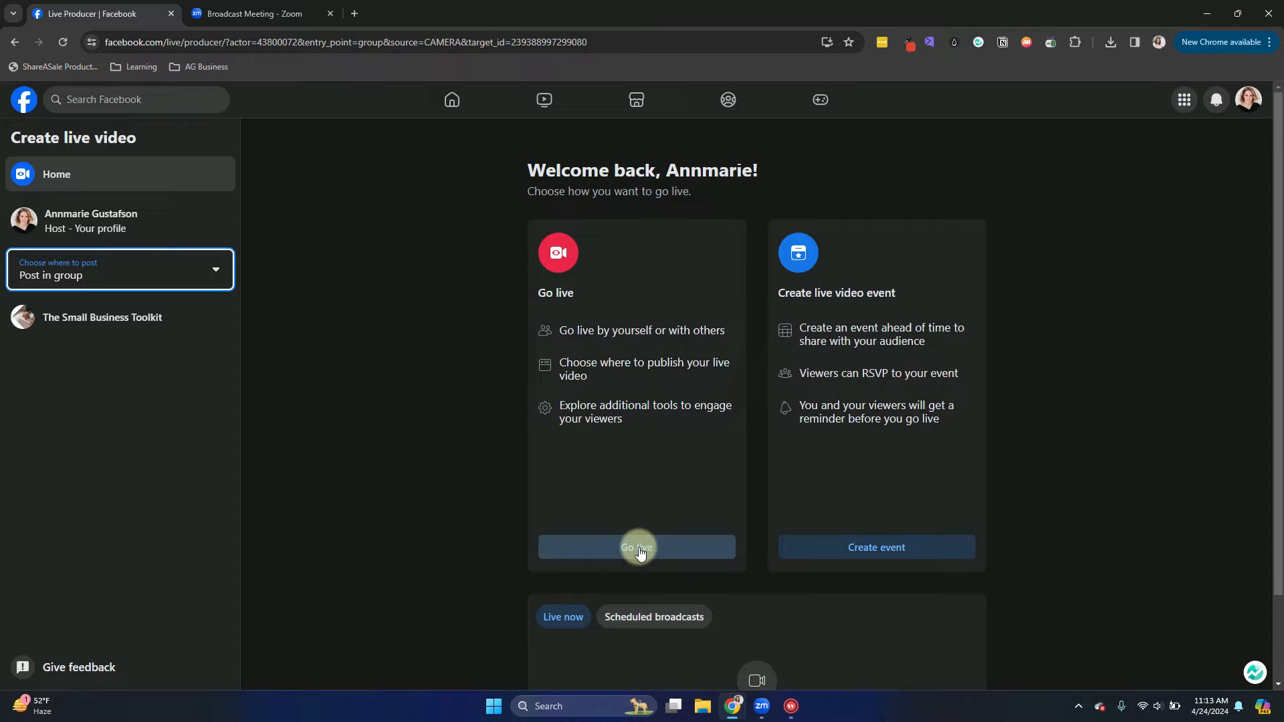
With Post in group selected, choose Go live to begin a broadcast now
left_click(636, 547)
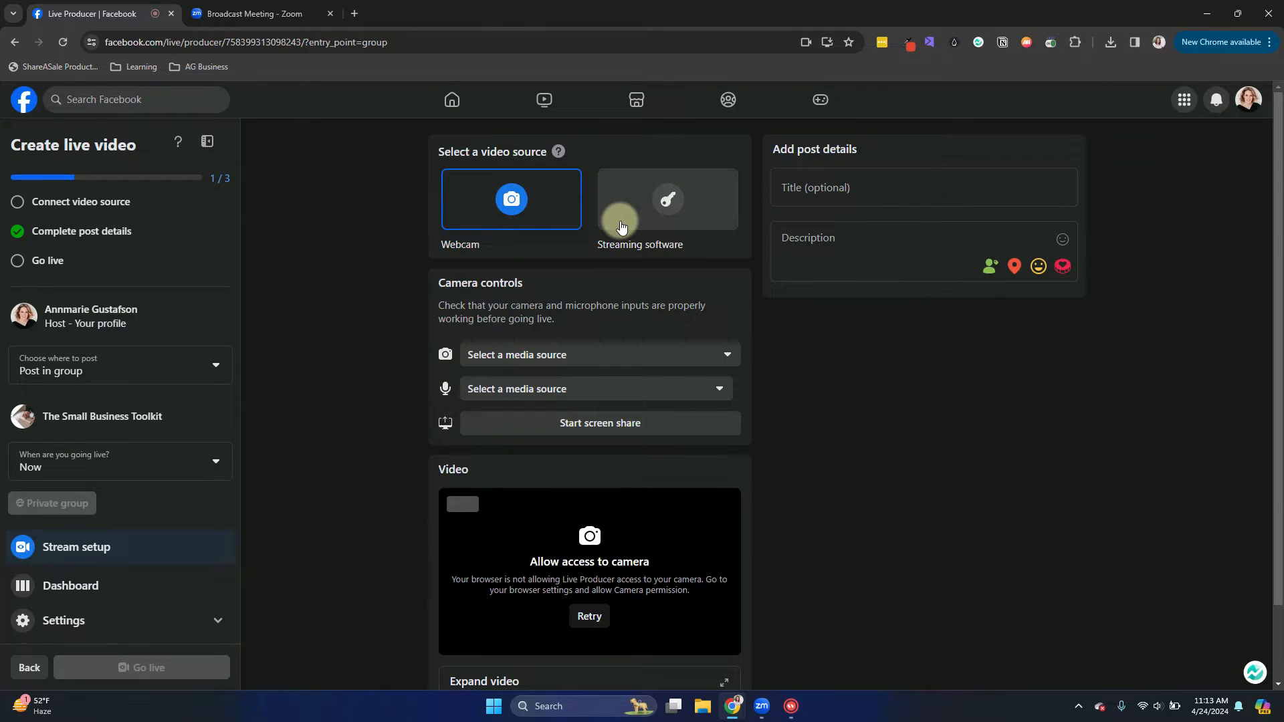
Select Streaming software as the source and expand Advanced Settings to show the server URL
left_click(666, 199)
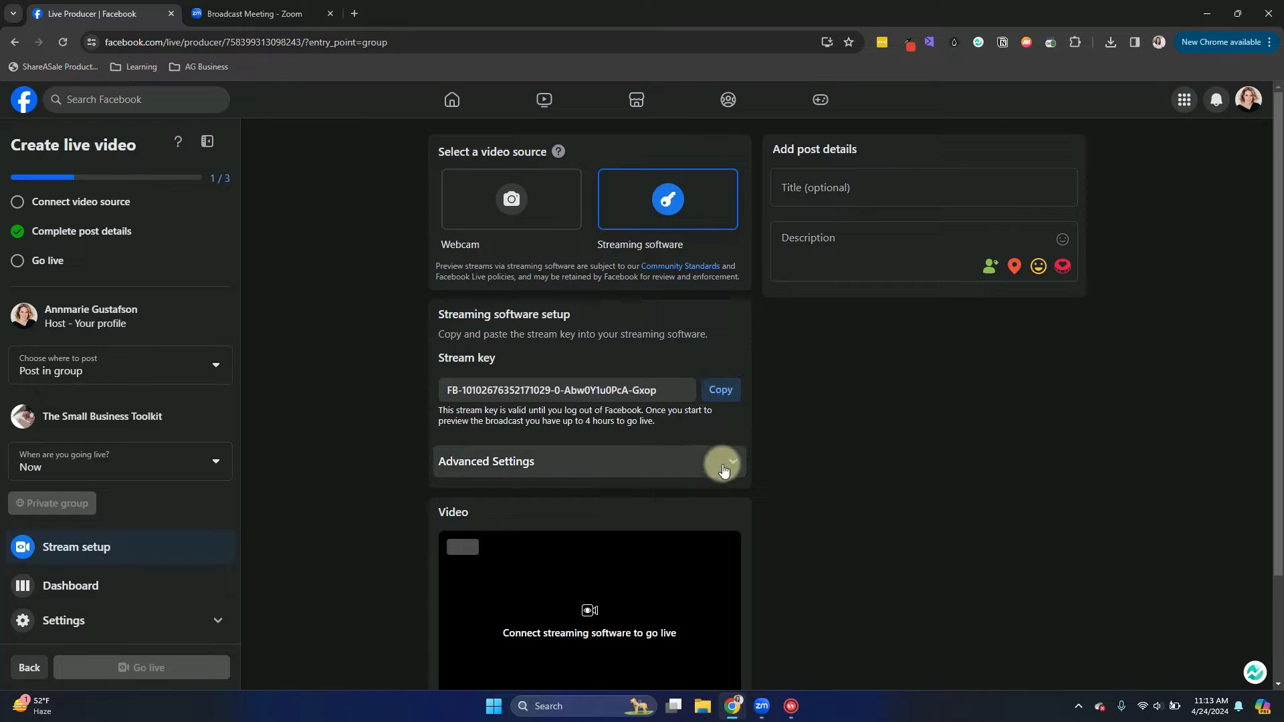
left_click(730, 461)
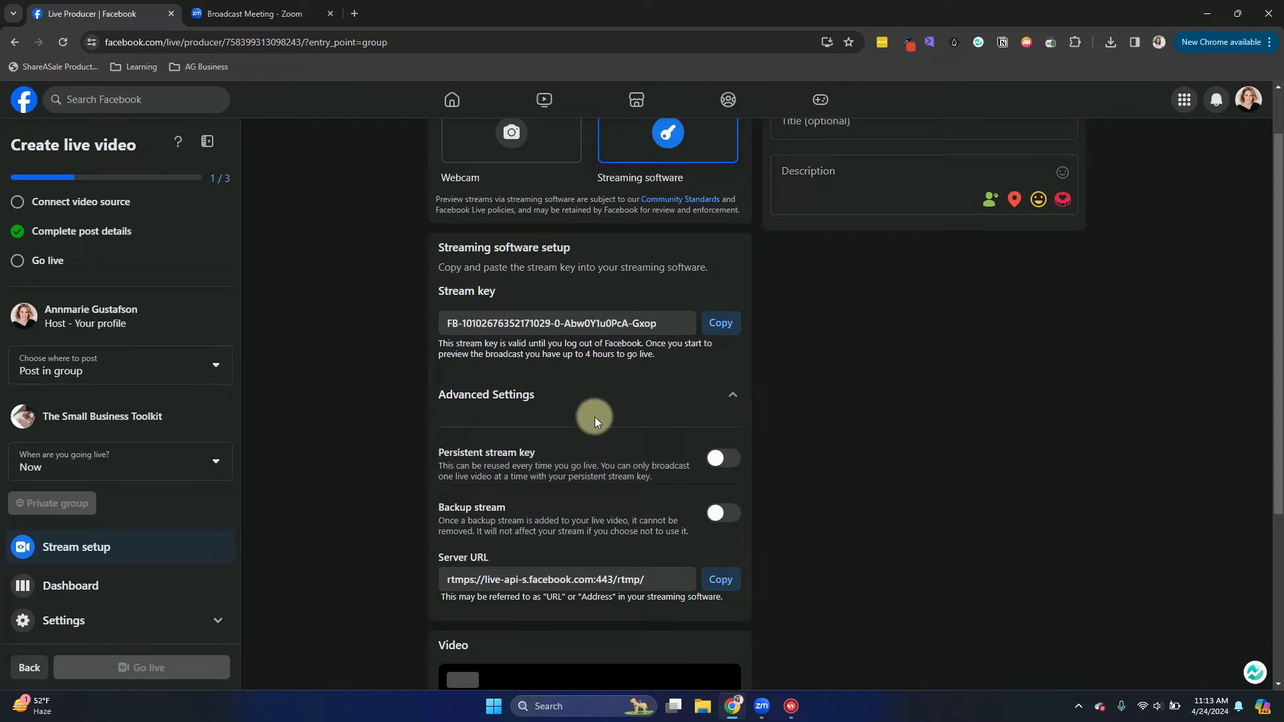
mouse_move(413, 352)
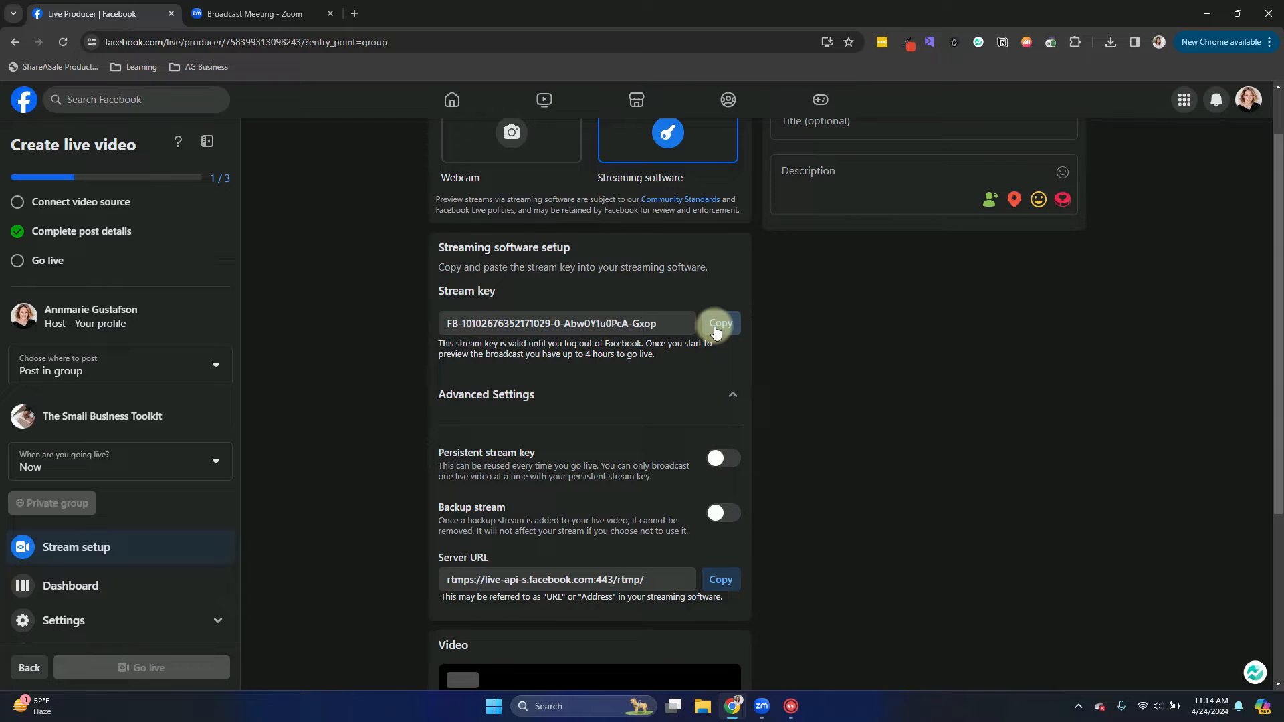
Copy Facebook's stream key and paste it into Zoom's Streaming key field
left_click(719, 322)
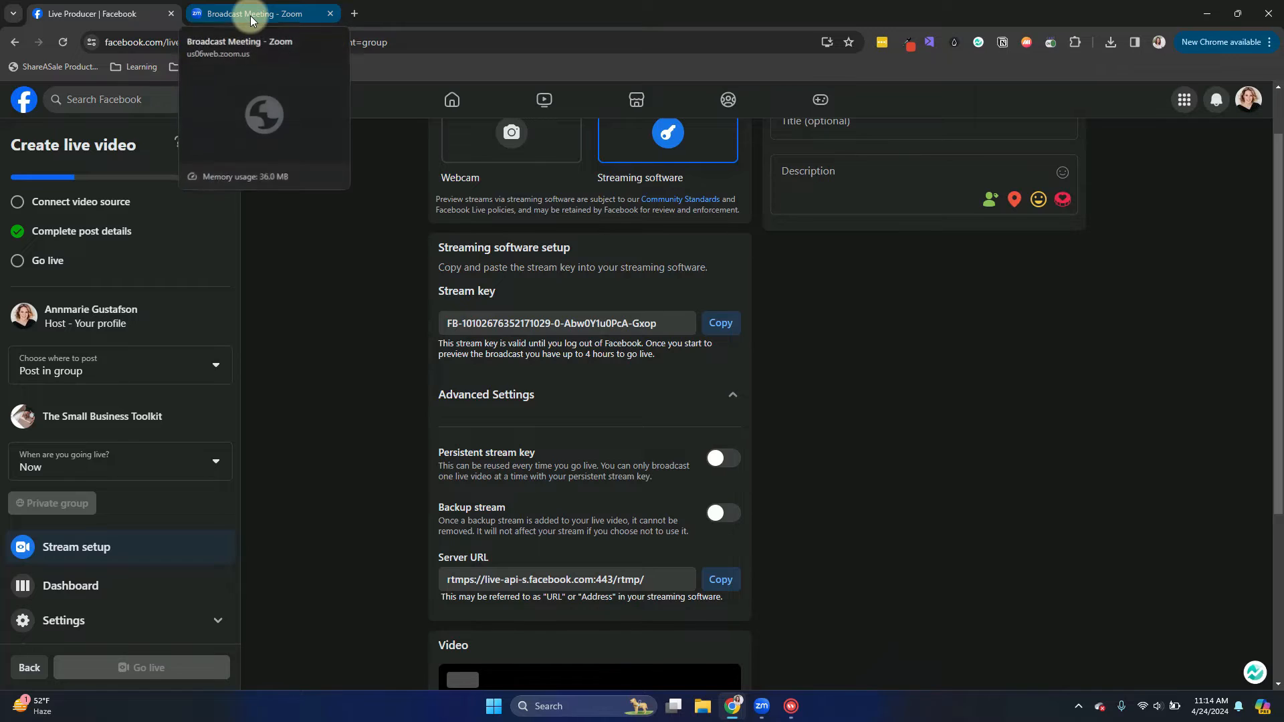
left_click(254, 13)
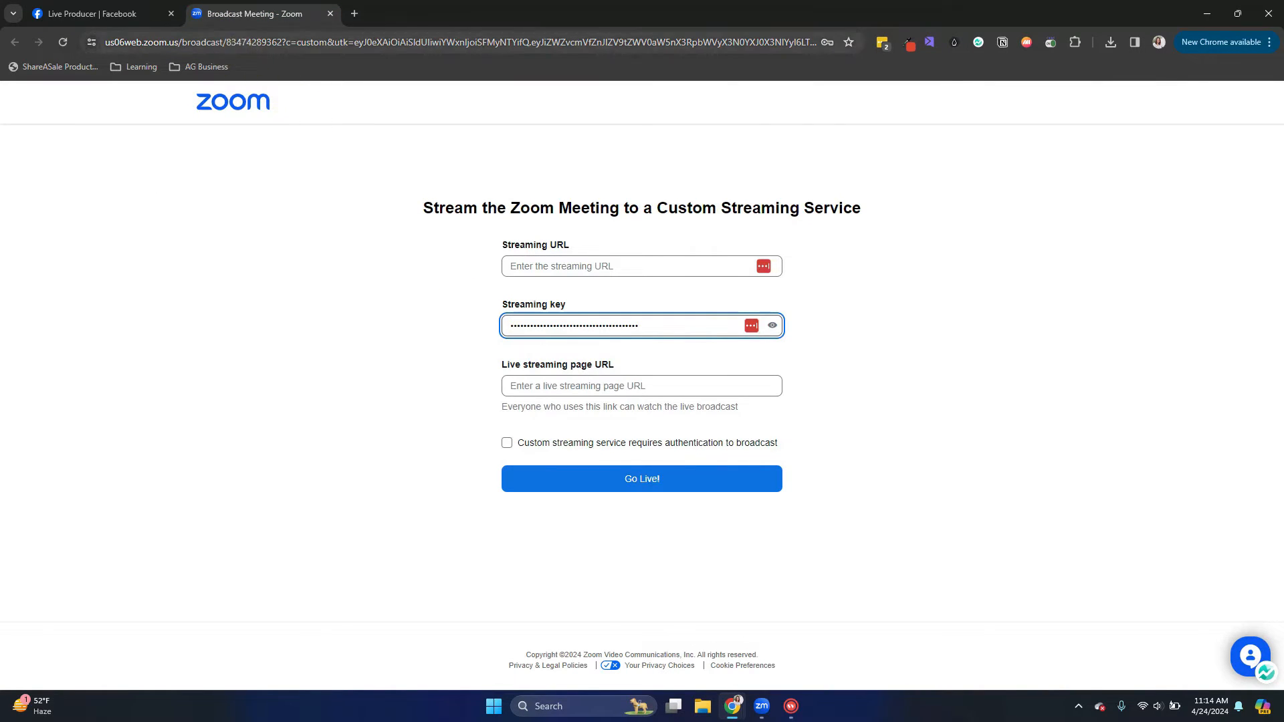
left_click(98, 14)
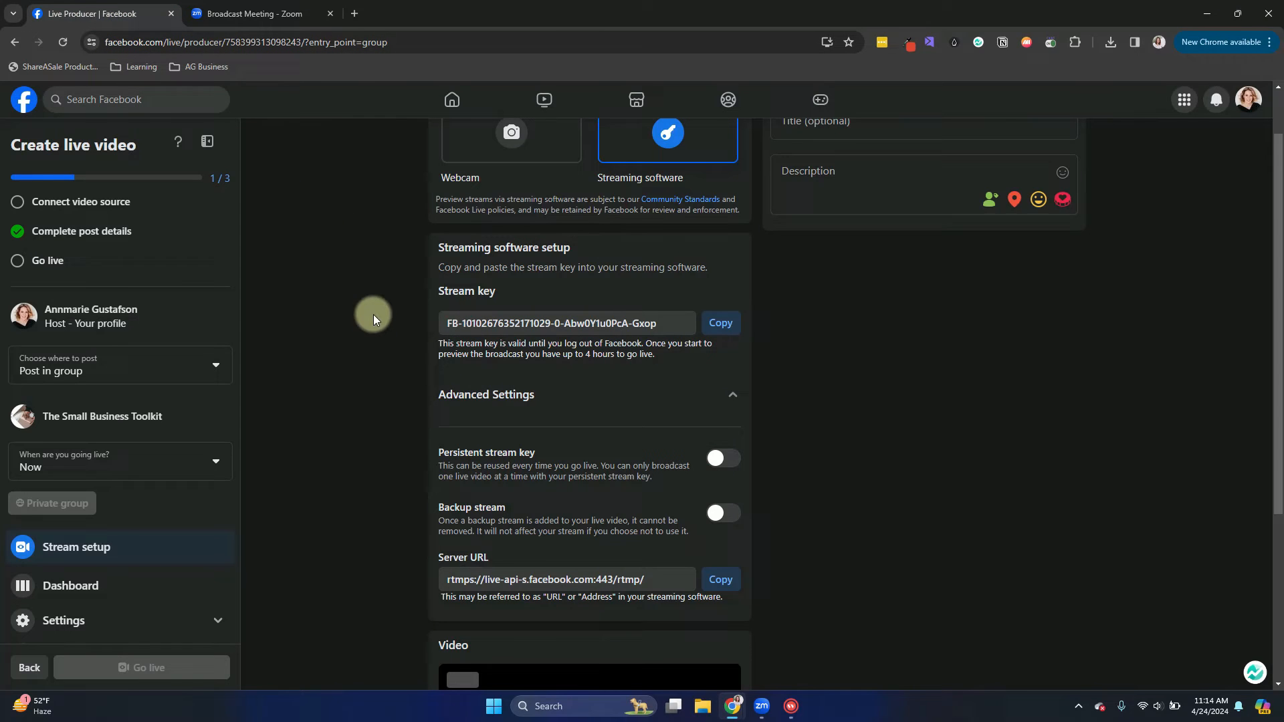
mouse_move(494, 394)
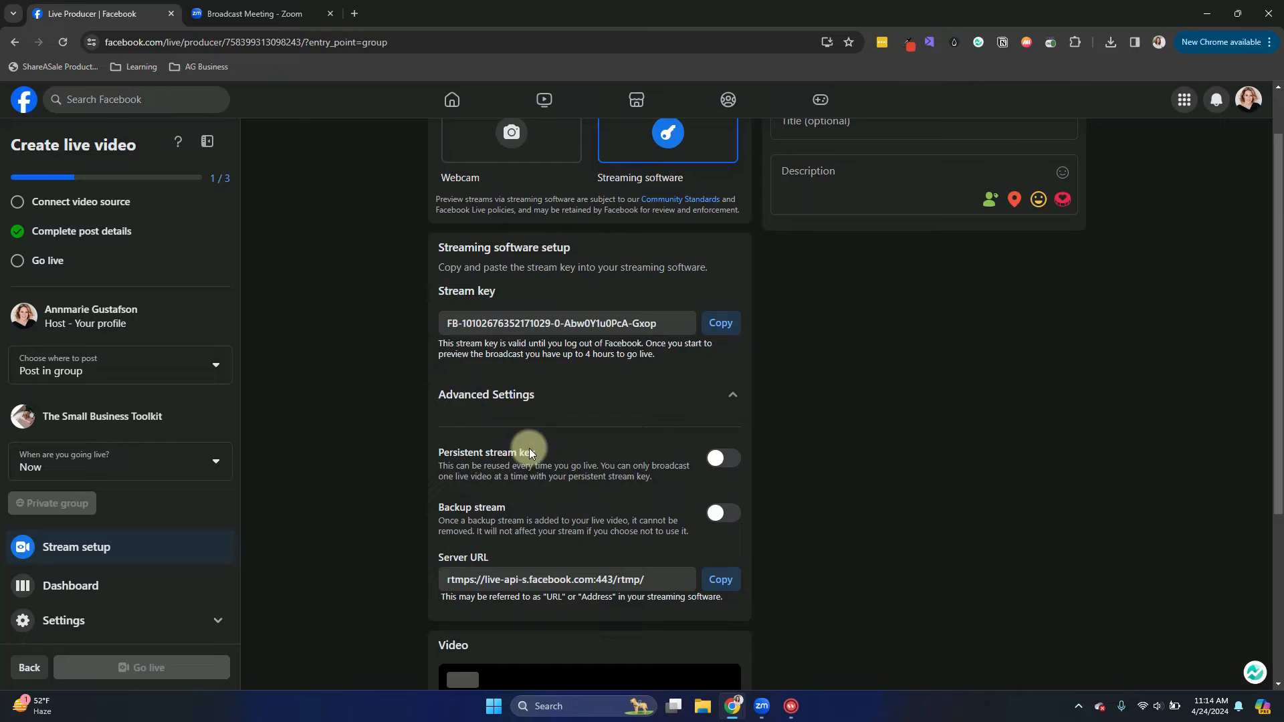
scroll("down", 3)
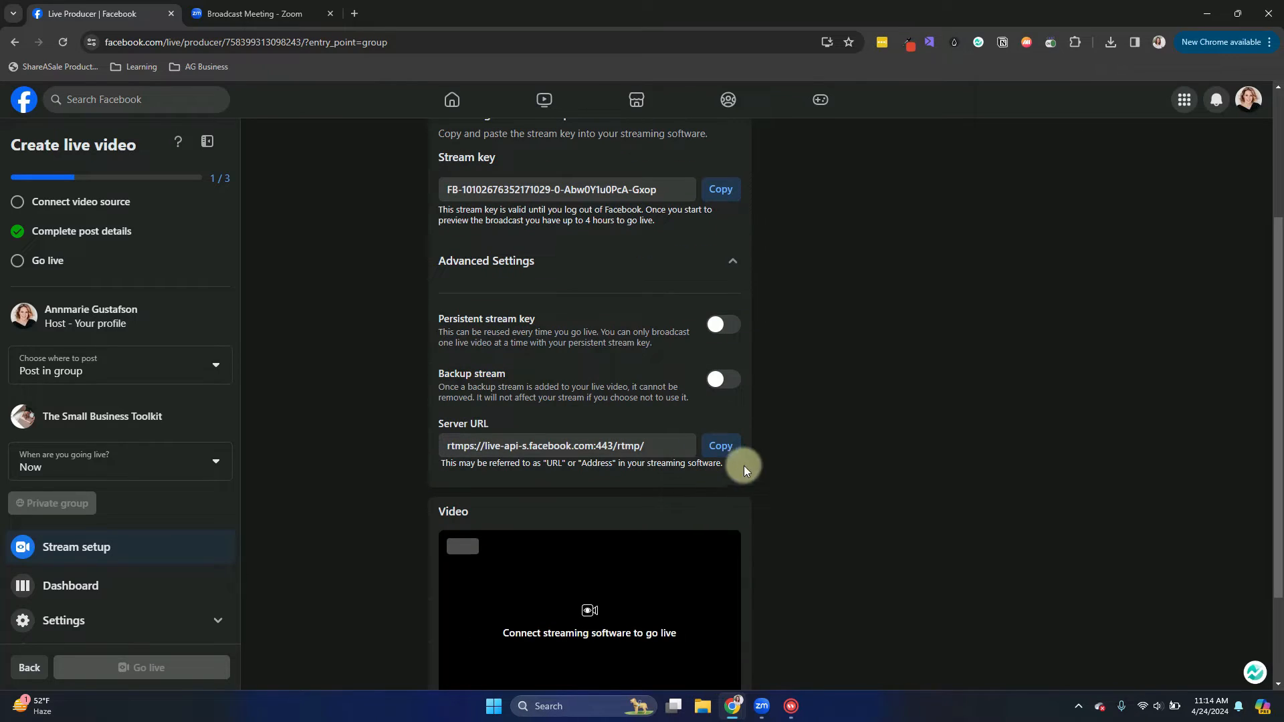
left_click(719, 445)
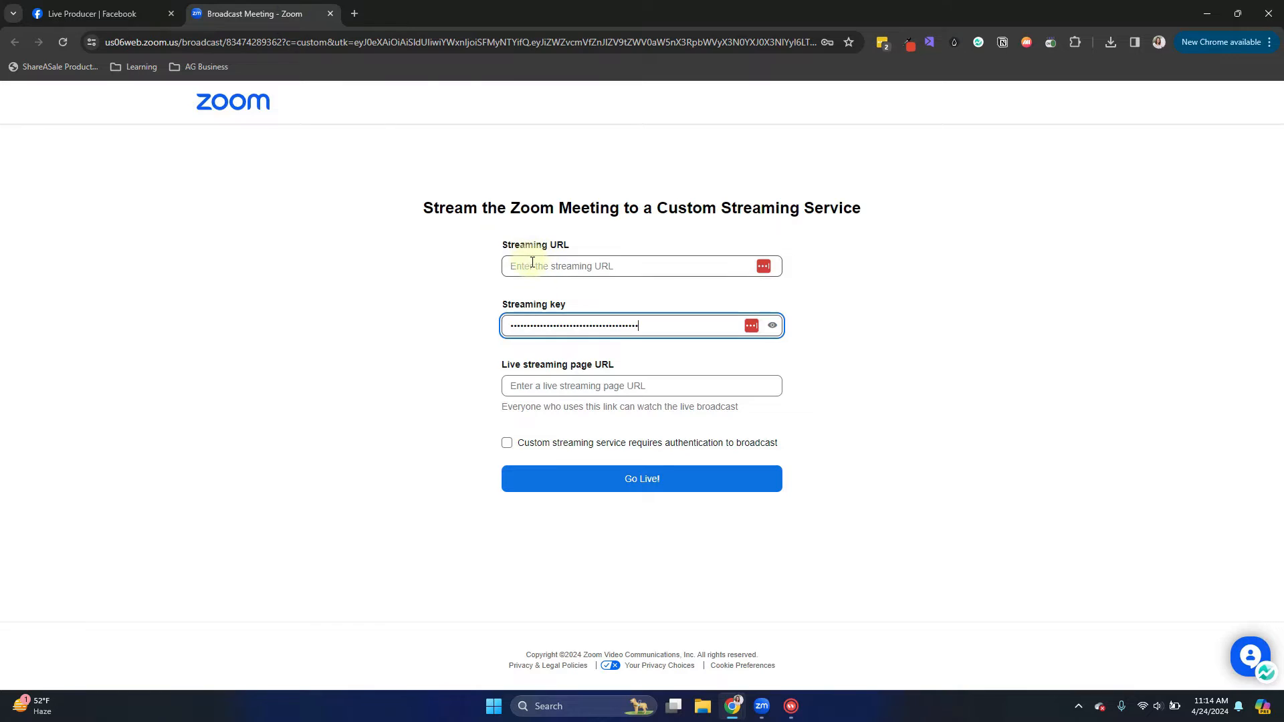
type("rtmps://live-api-s.facebook.com:443/rtmp/")
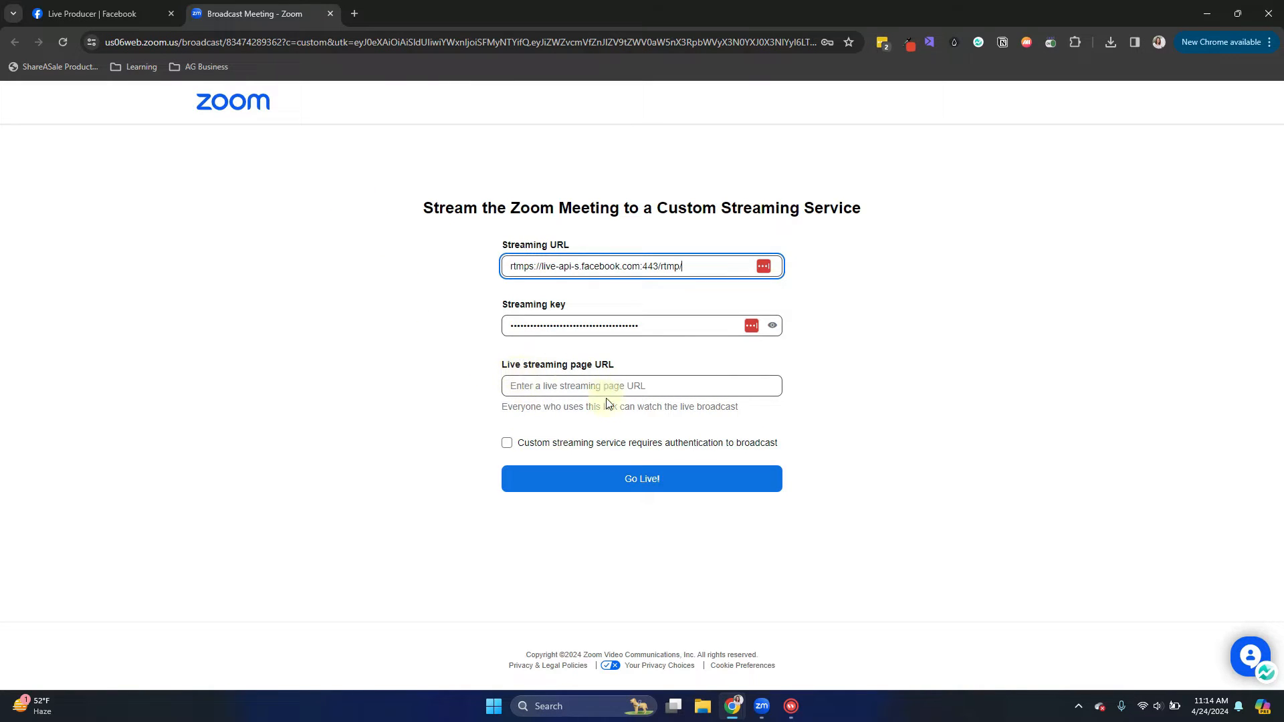
left_click(98, 14)
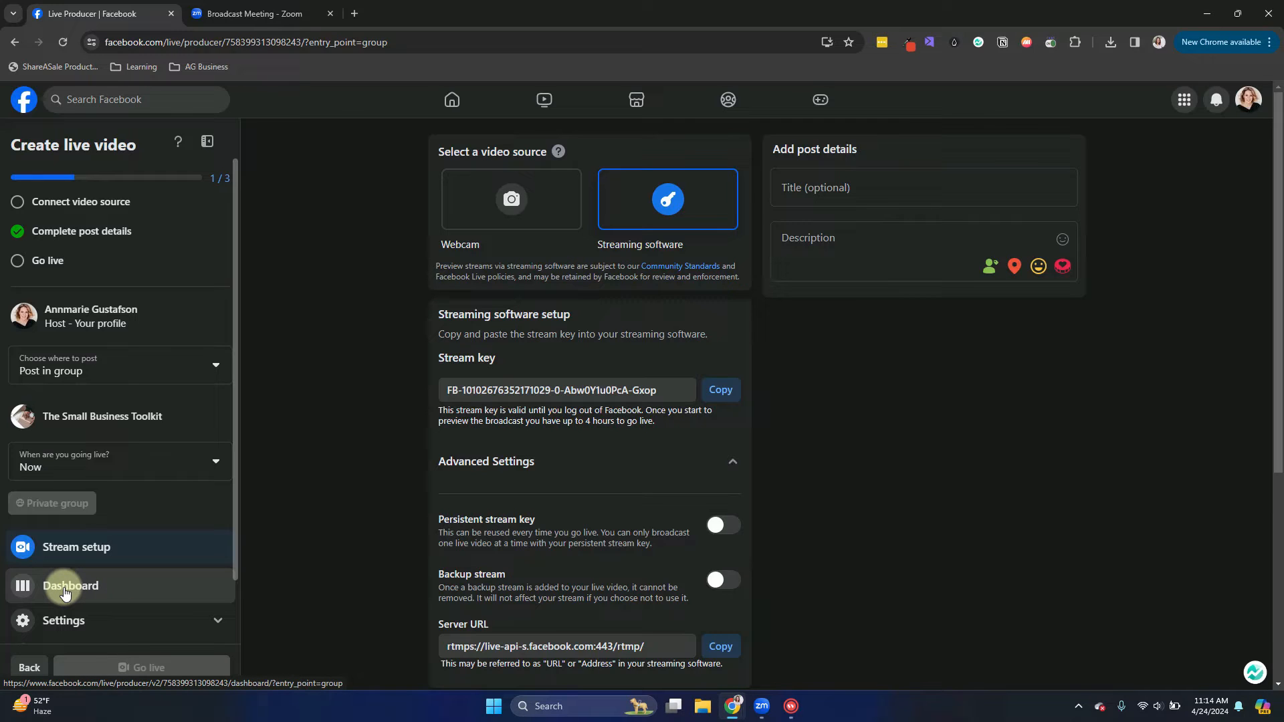
Go to the Live Producer Dashboard and view the group post's preview link in a new tab
left_click(71, 586)
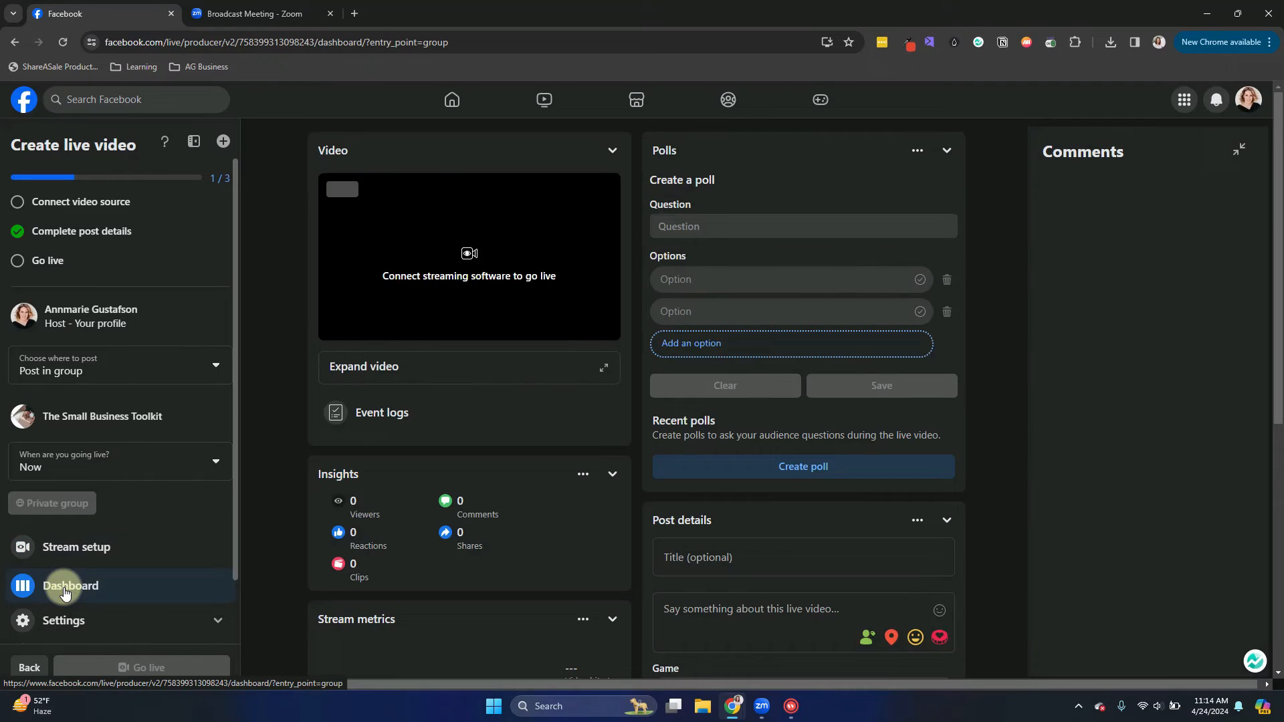
scroll("down", 3)
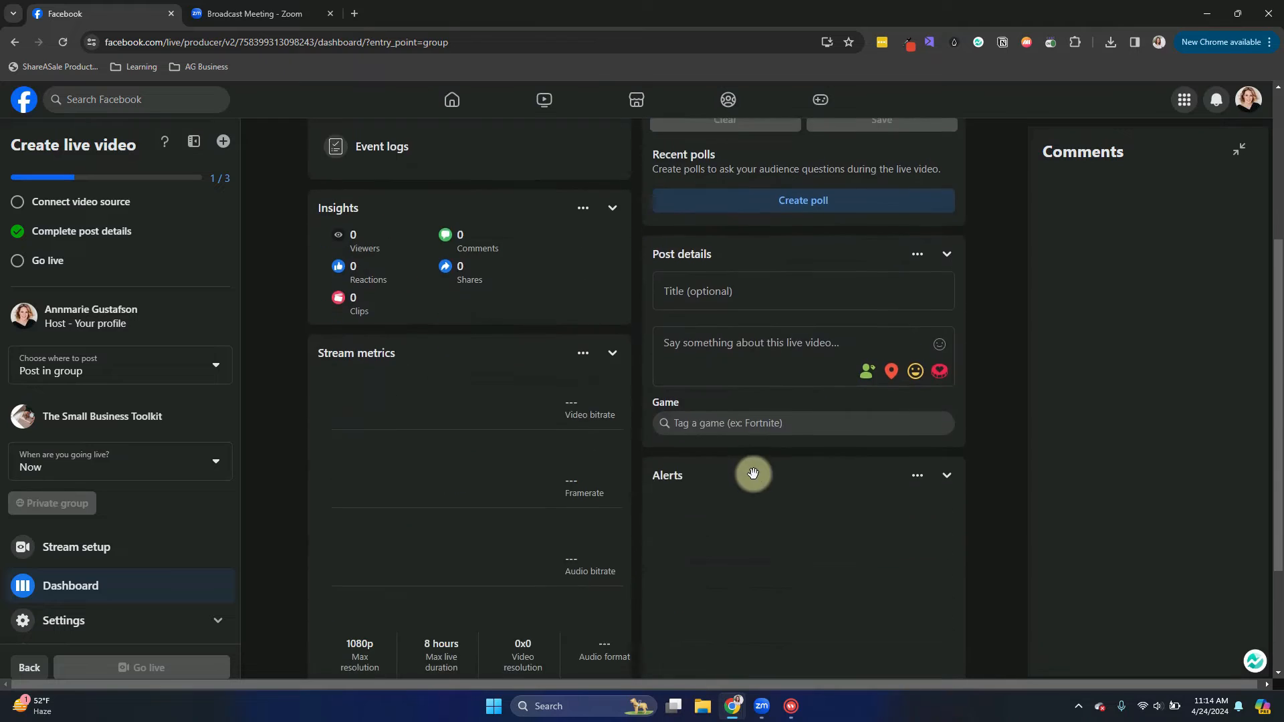
scroll("down", 3)
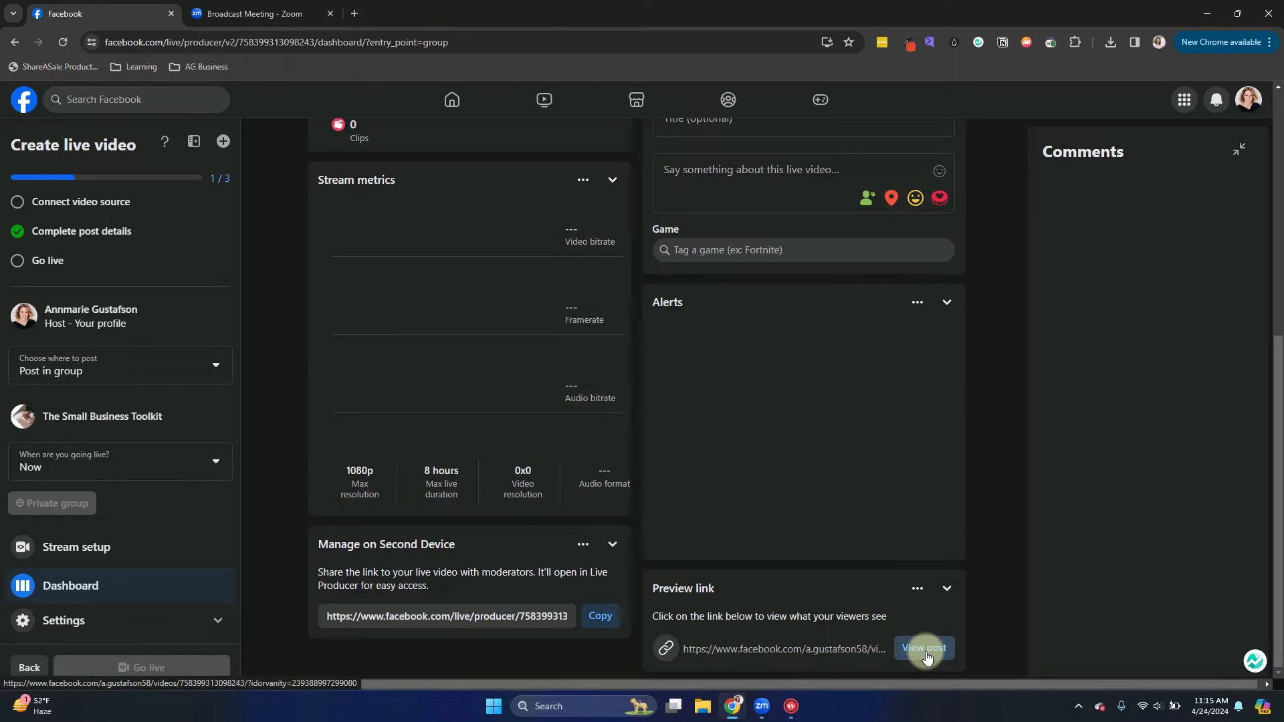
left_click(922, 647)
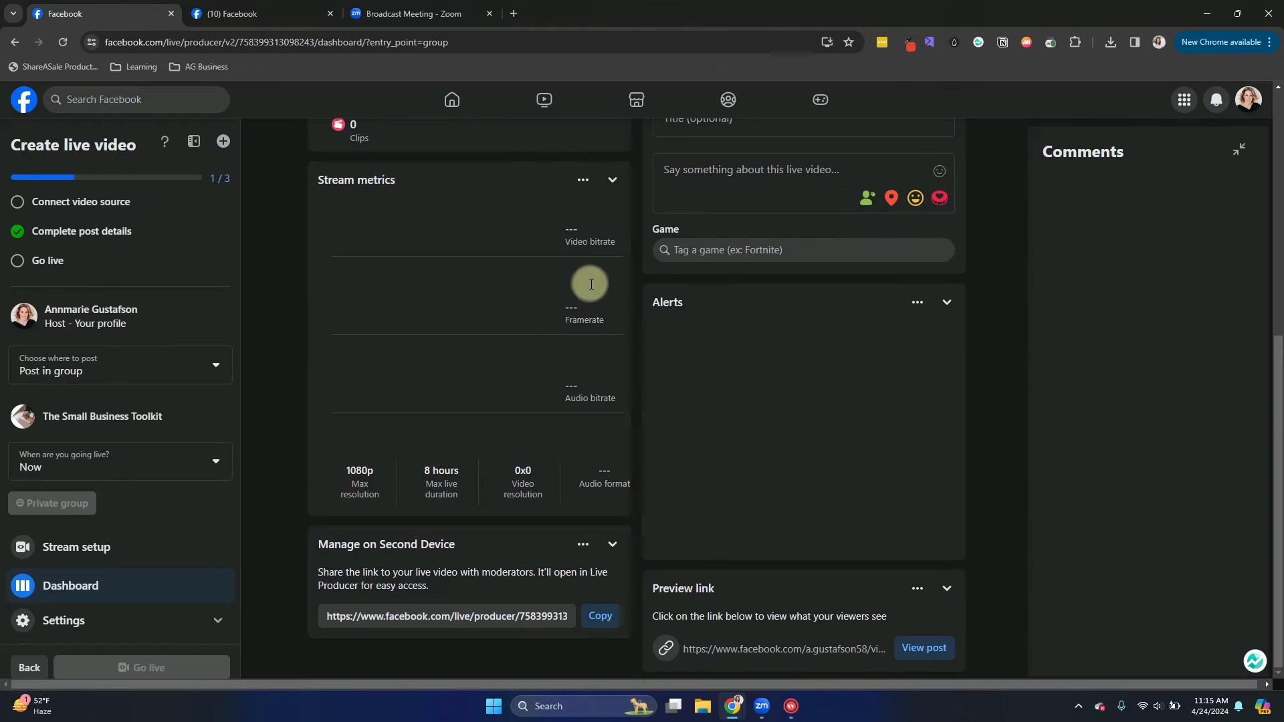
Back on the Broadcast Meeting form, choose Go Live! so Zoom starts streaming to Facebook
left_click(419, 13)
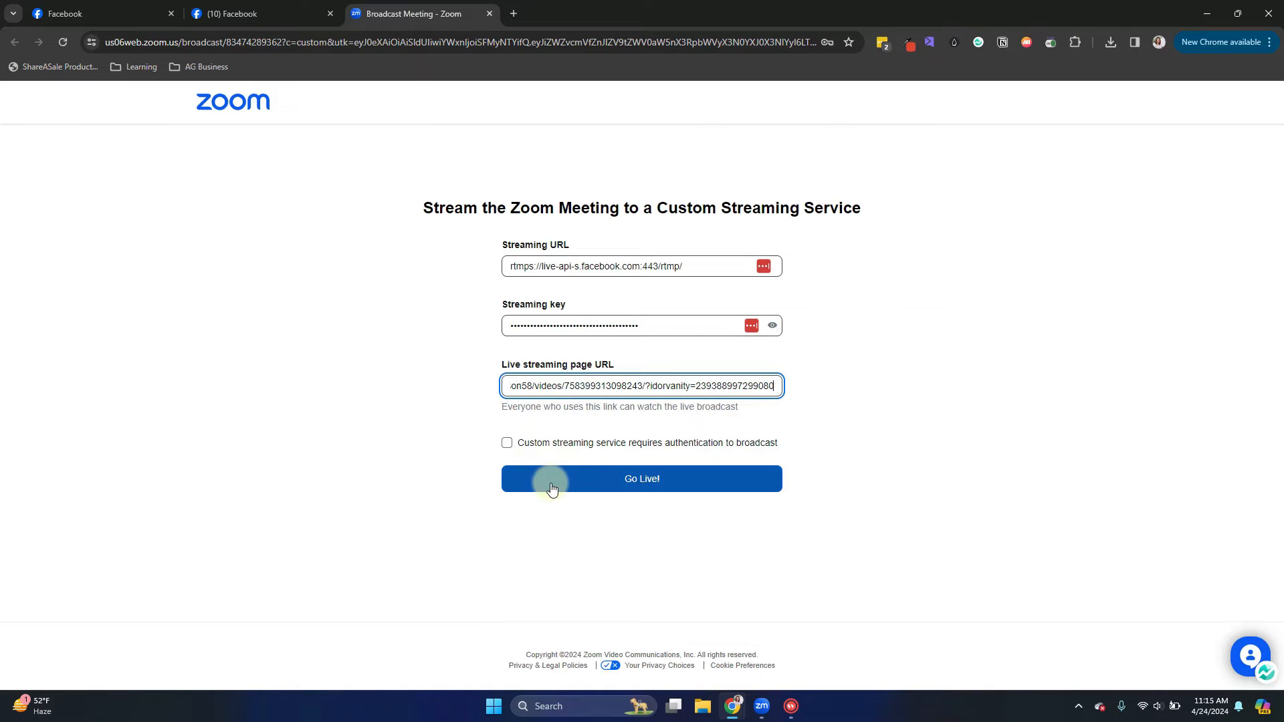
left_click(640, 479)
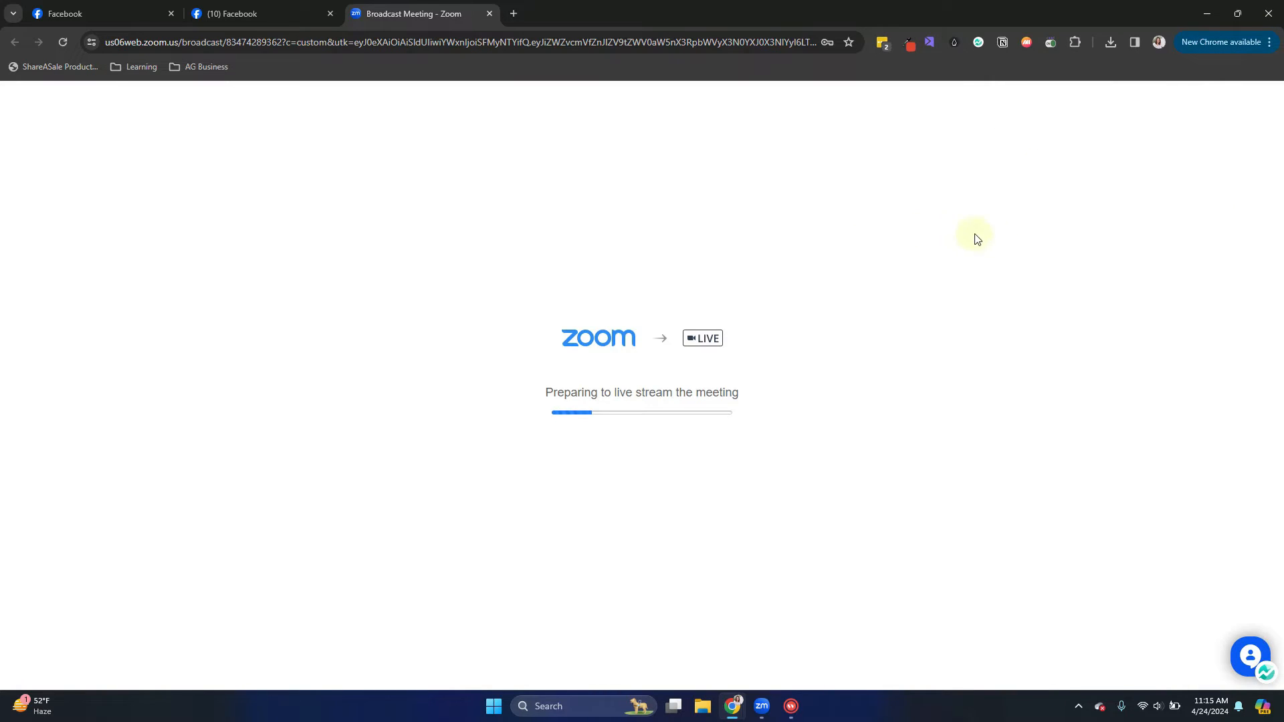
mouse_move(369, 141)
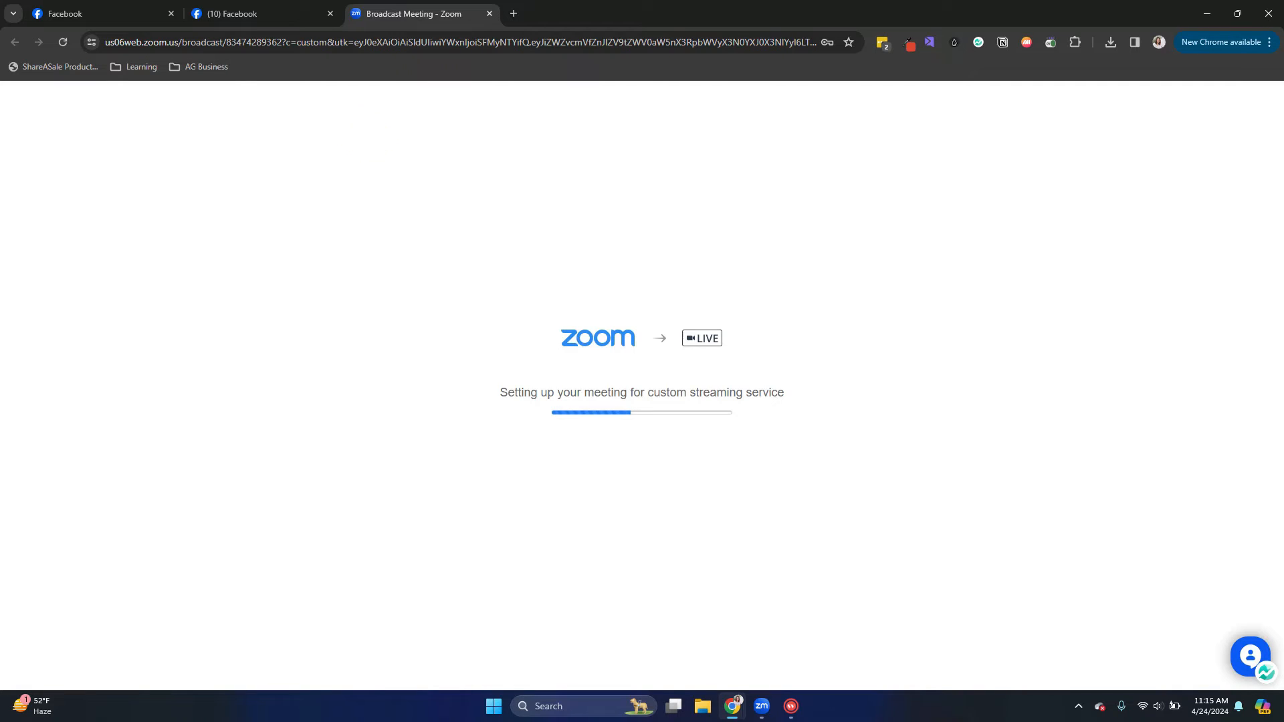
mouse_move(369, 144)
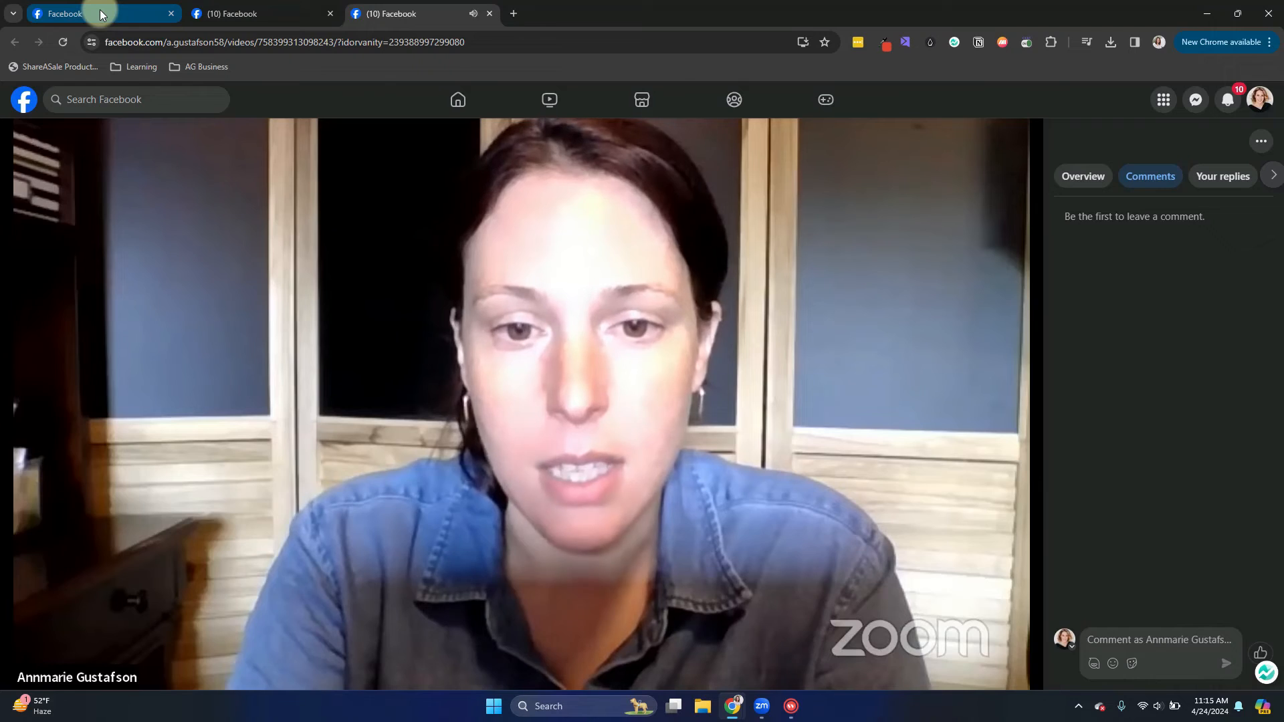
Attempt Go live, choose to add a title, and enter 'Livestreaming from Zoom UPDATED' in Post details
left_click(98, 13)
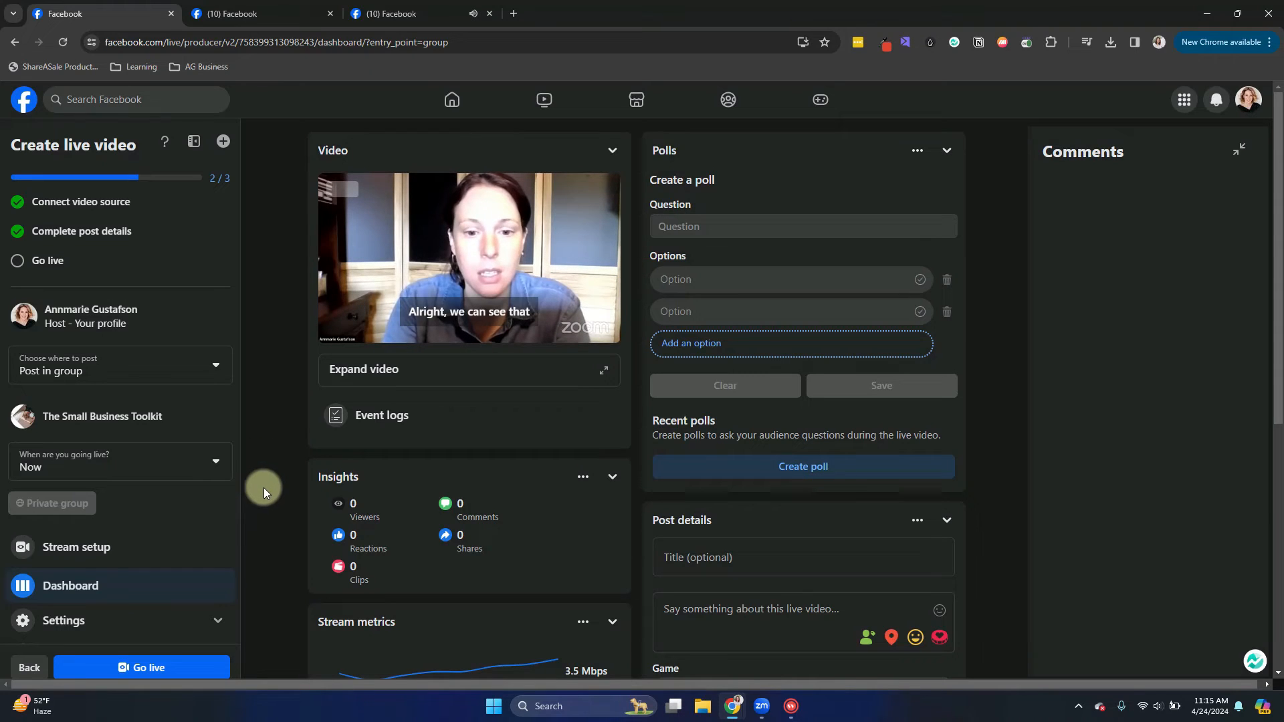
scroll("down", 3)
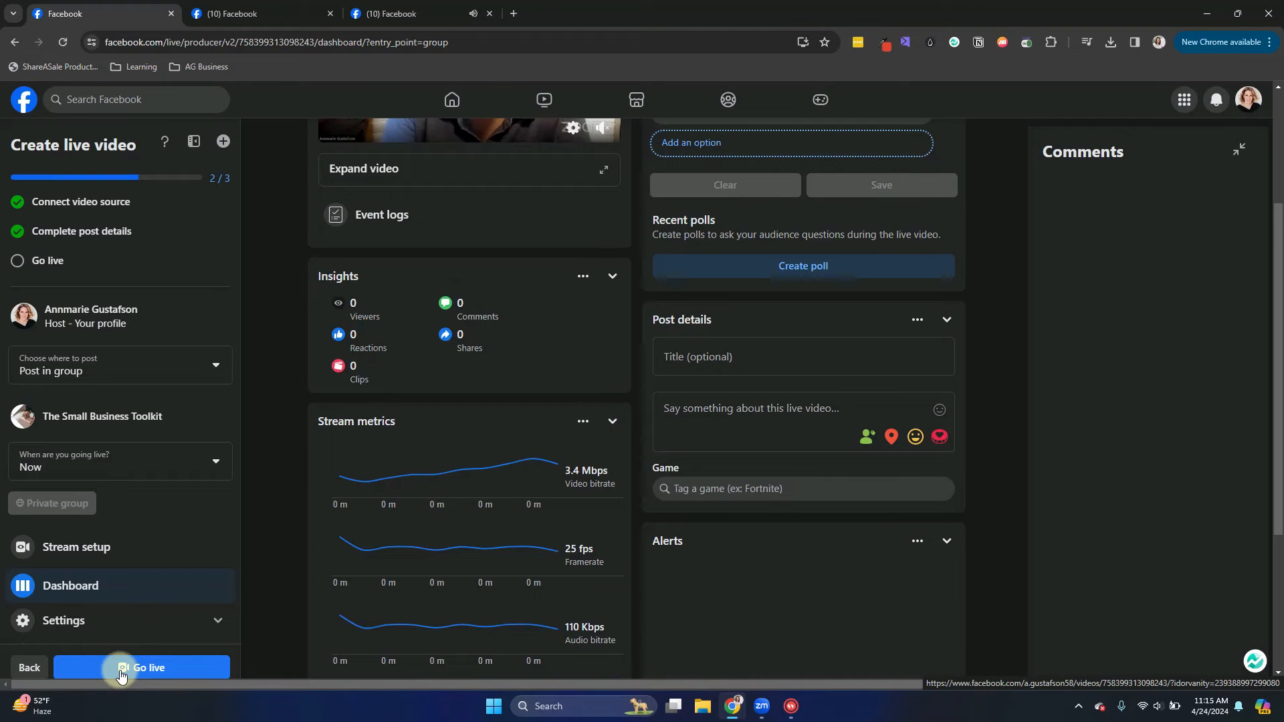
left_click(140, 671)
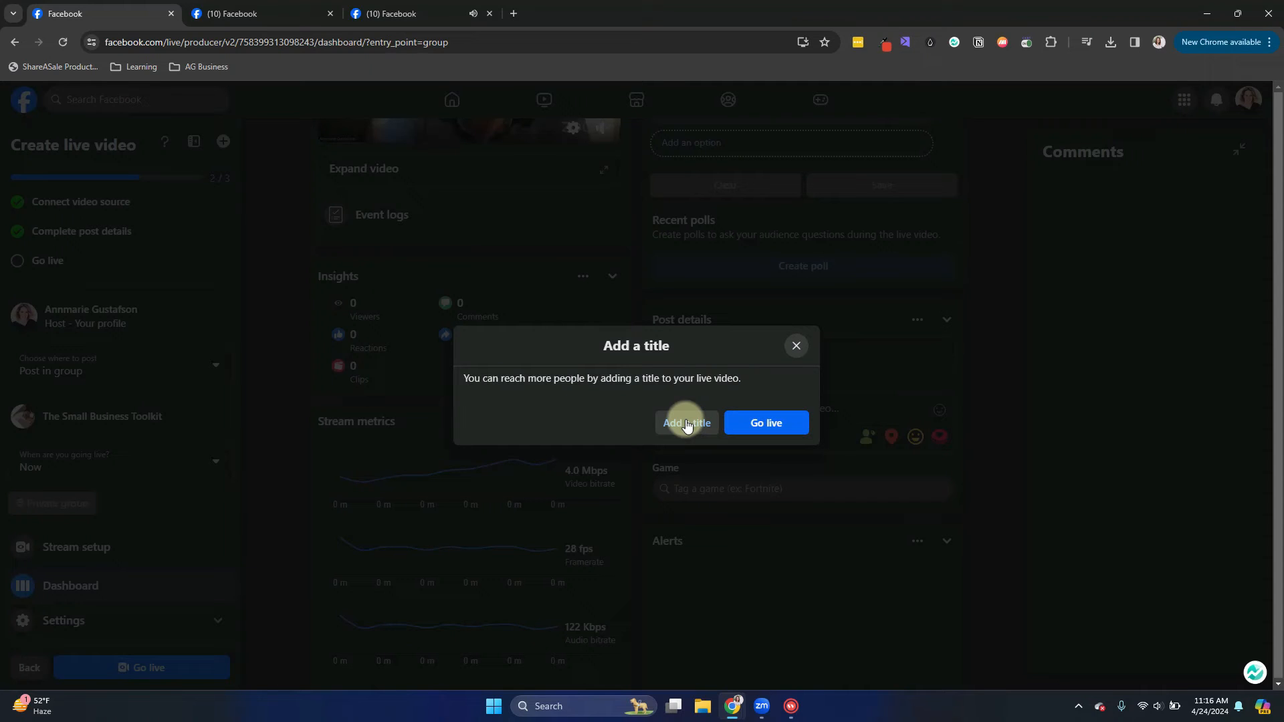
left_click(684, 426)
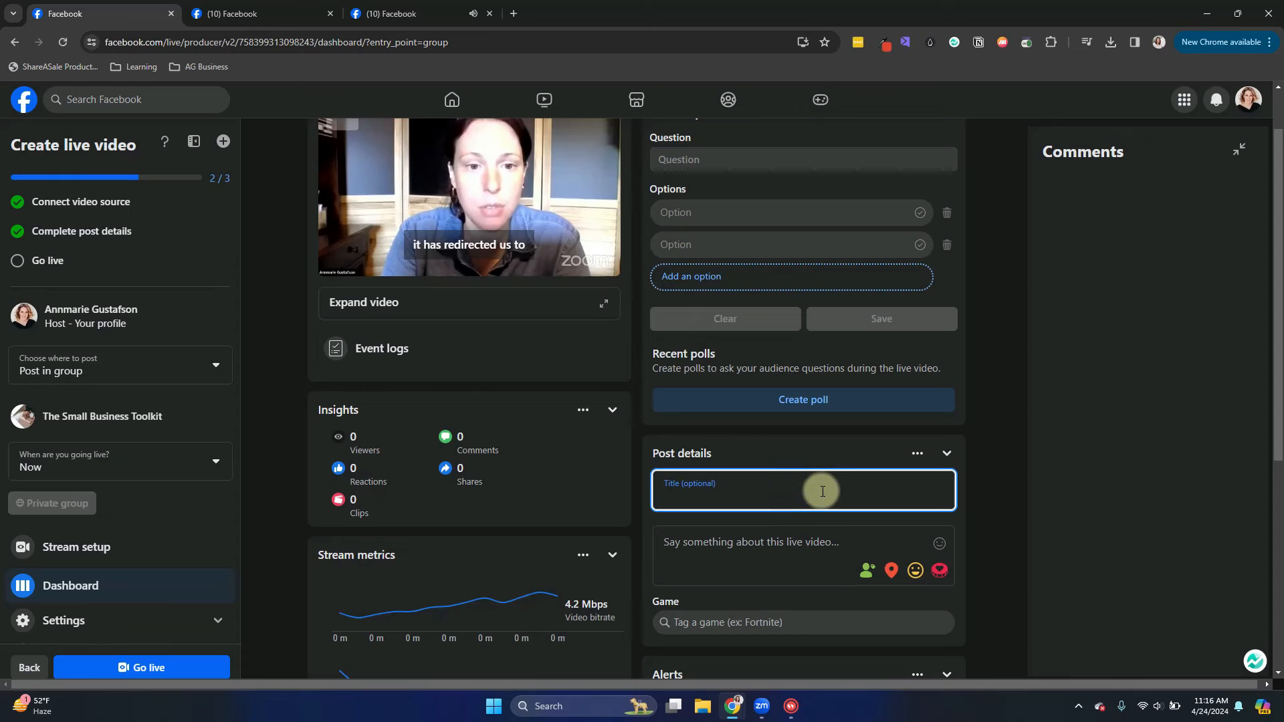
type("Livestreaming from Zoom")
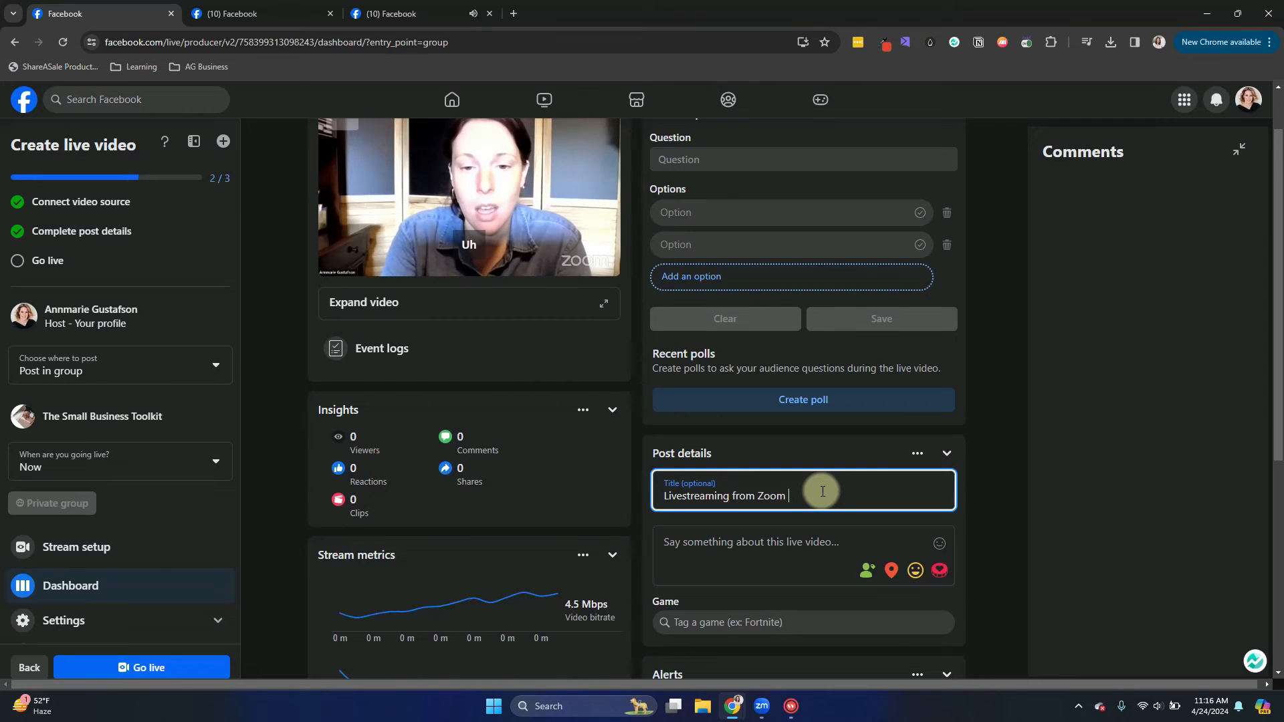
type("UPDATED")
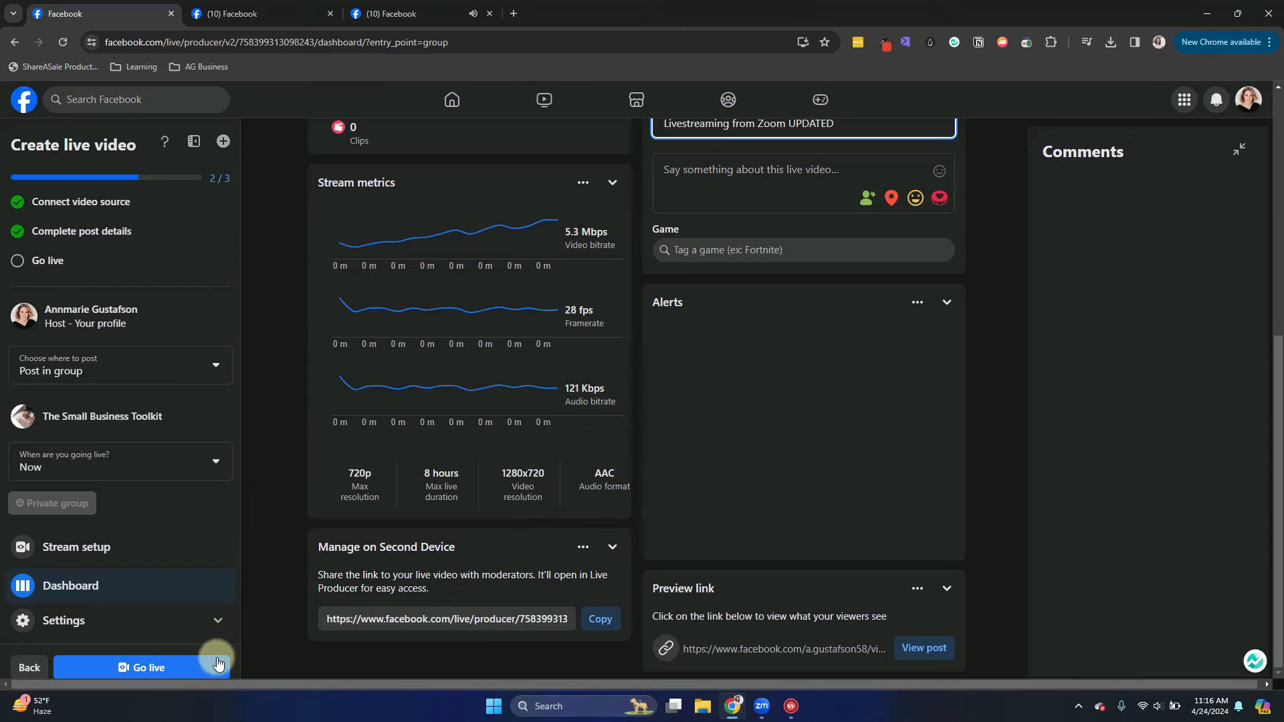
Go live in The Small Business Toolkit group and return to the live dashboard
left_click(143, 668)
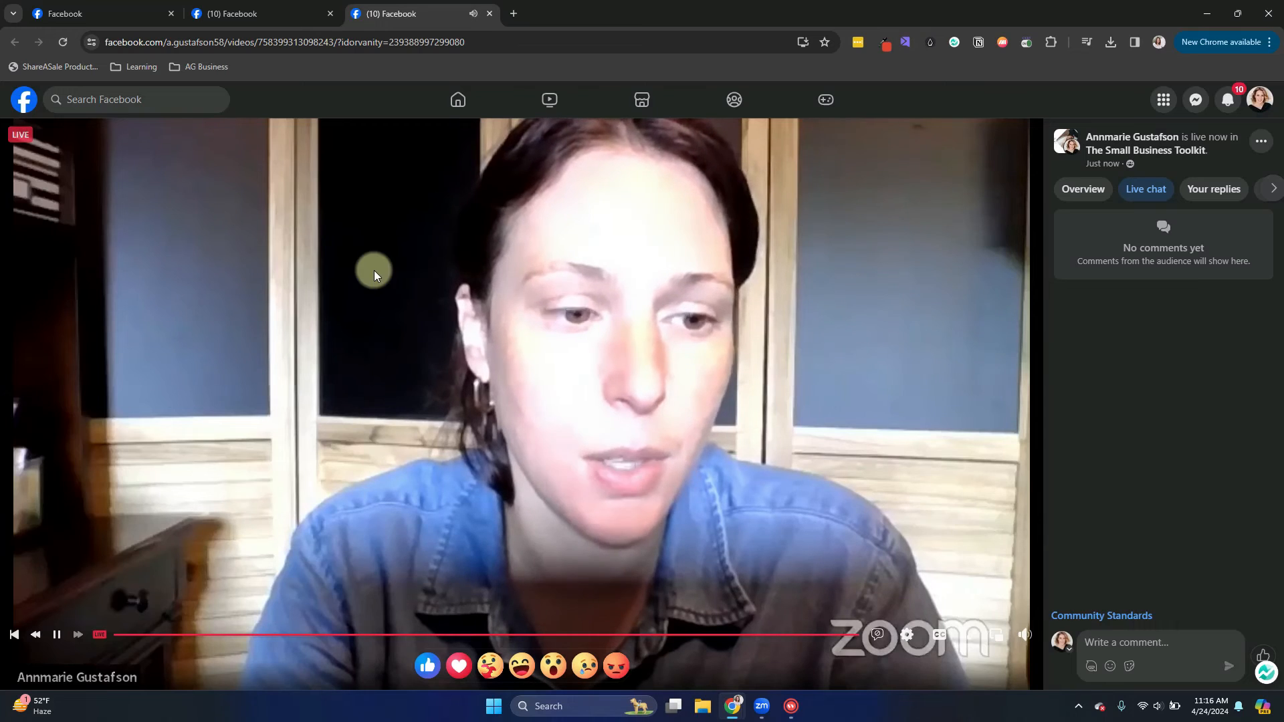
left_click(89, 13)
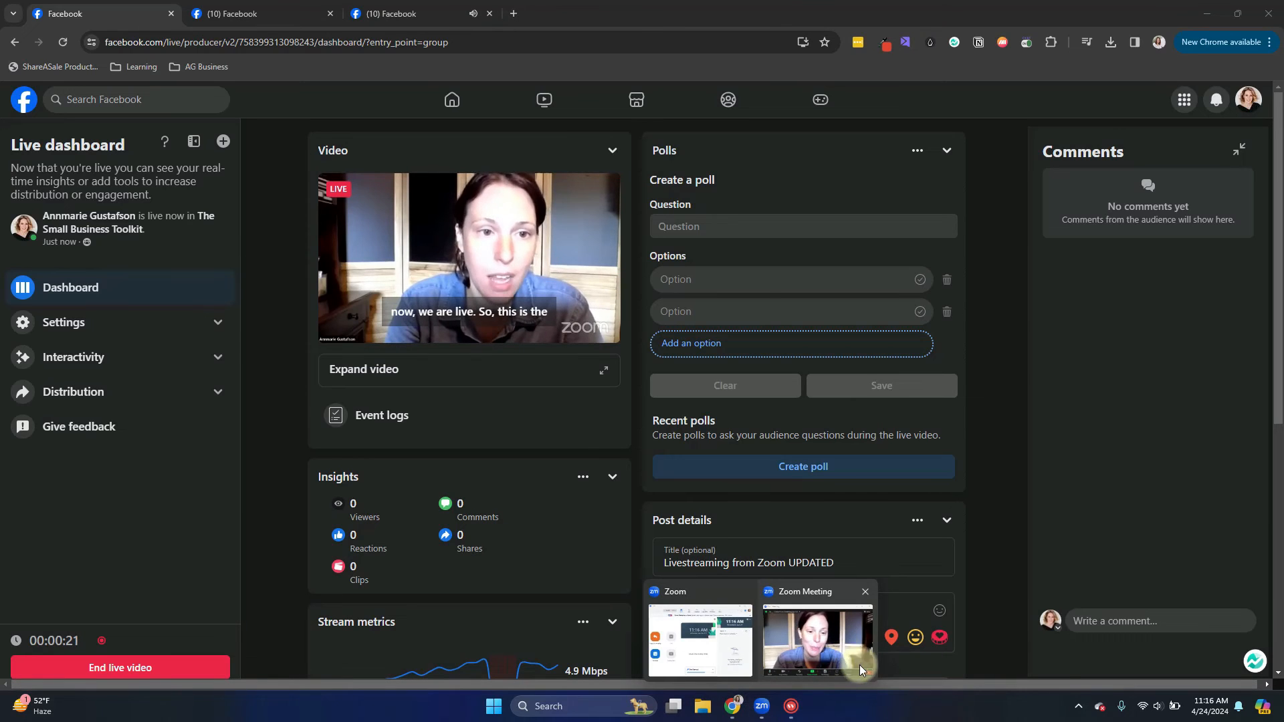
Bring the Zoom meeting window forward, confirming it is being livestreamed
left_click(816, 638)
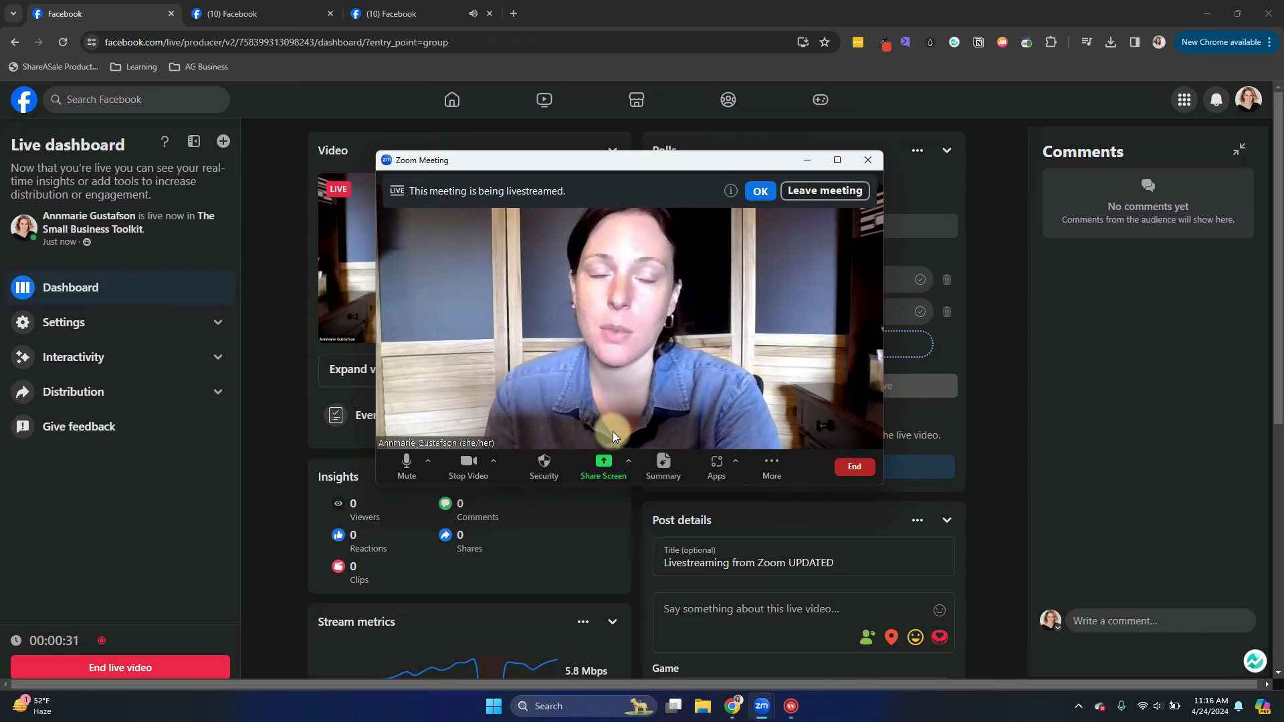
mouse_move(753, 424)
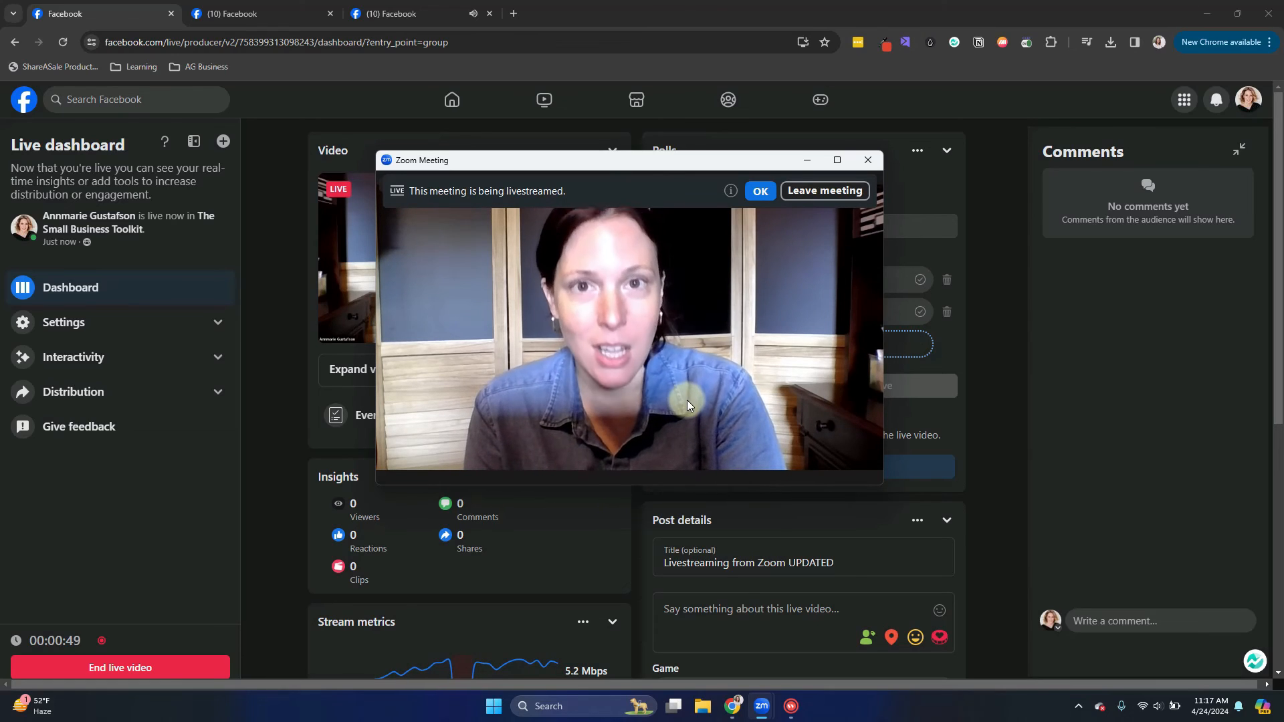
mouse_move(671, 409)
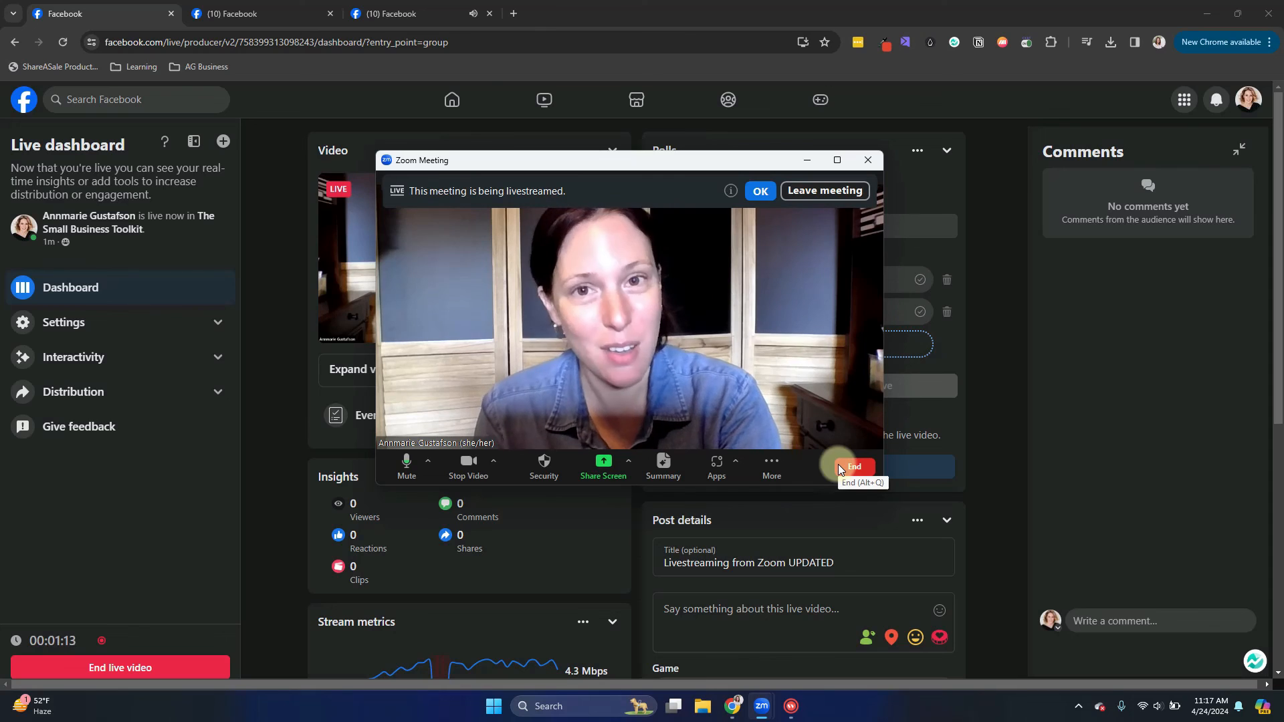
mouse_move(804, 464)
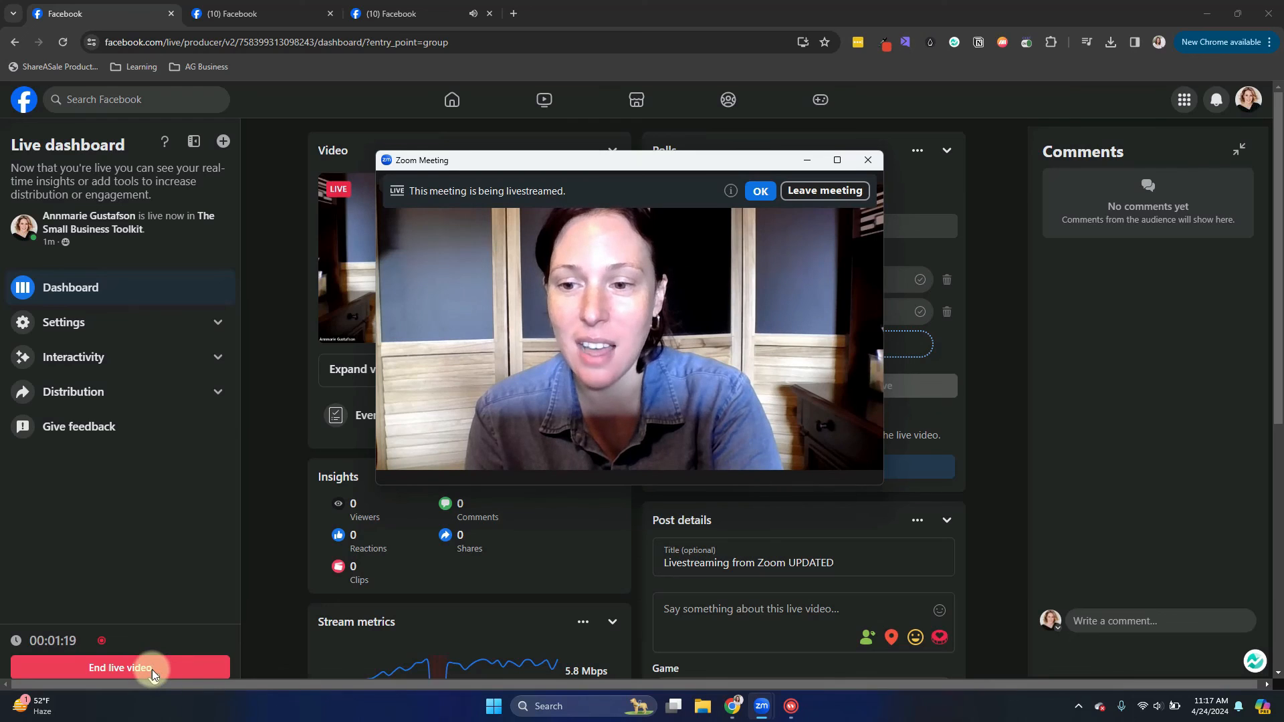
End the live video and confirm, so the dashboard reports the broadcast ended
left_click(119, 667)
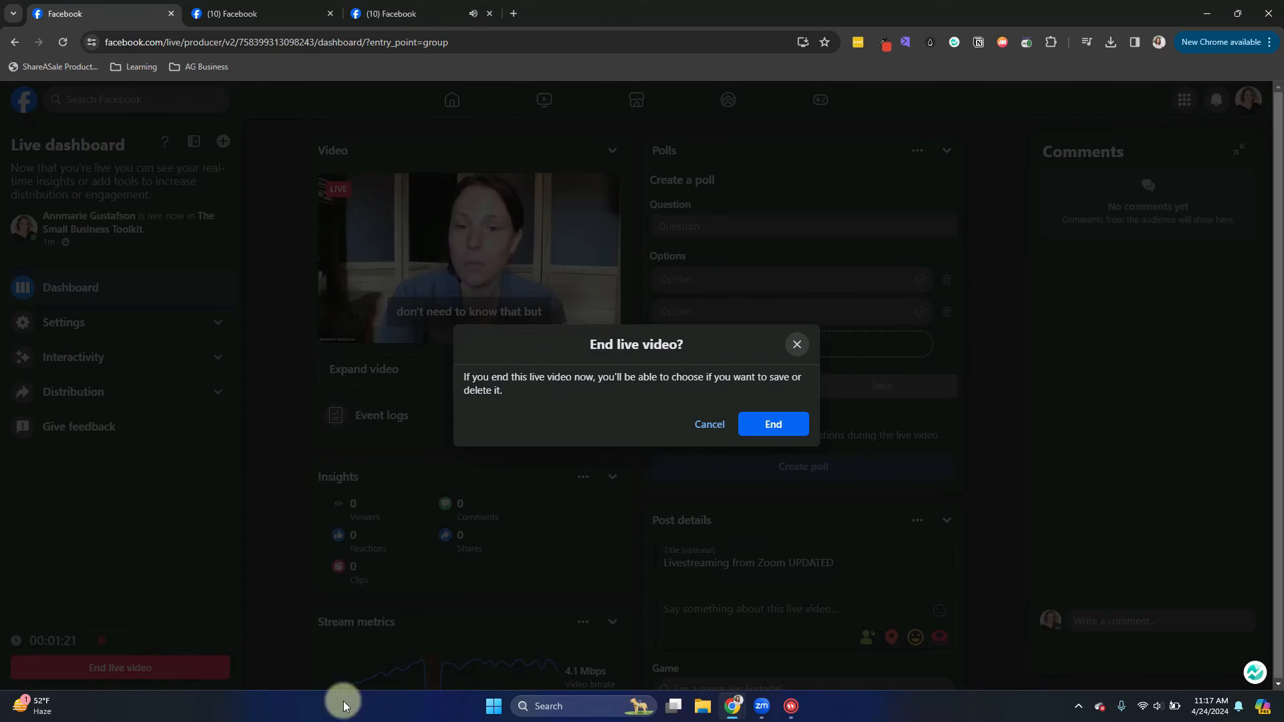
left_click(707, 423)
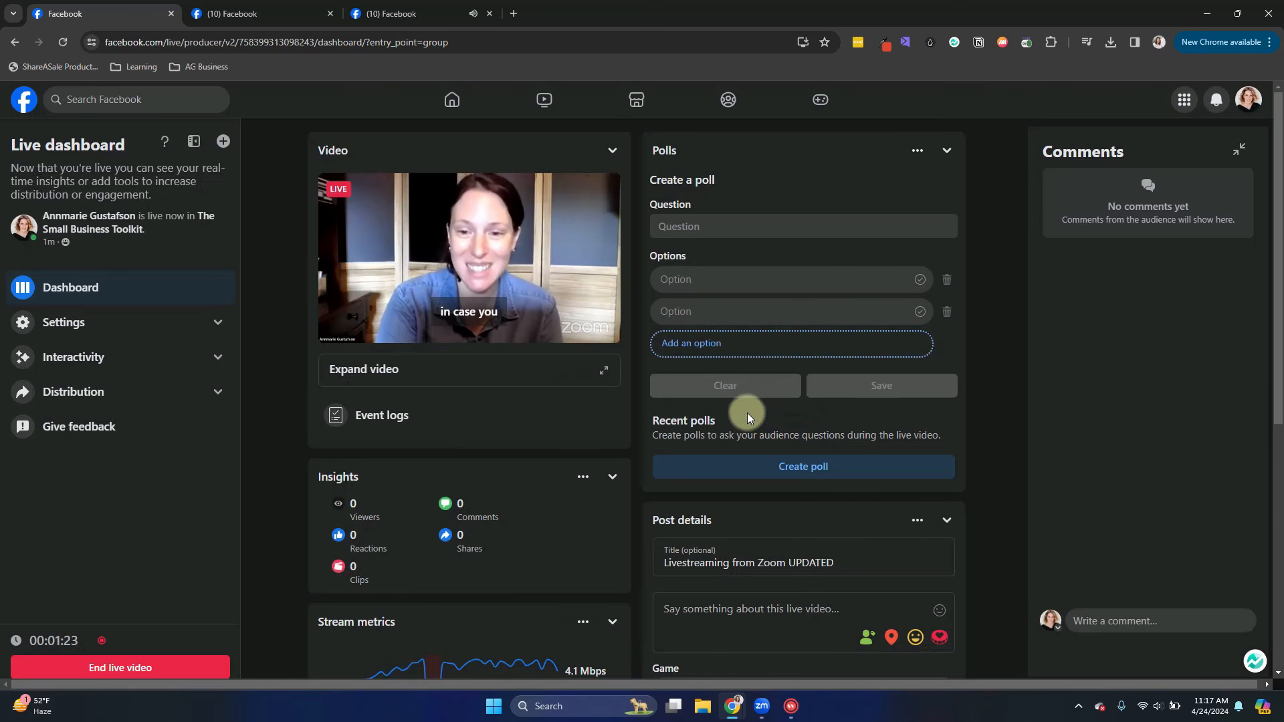
left_click(119, 668)
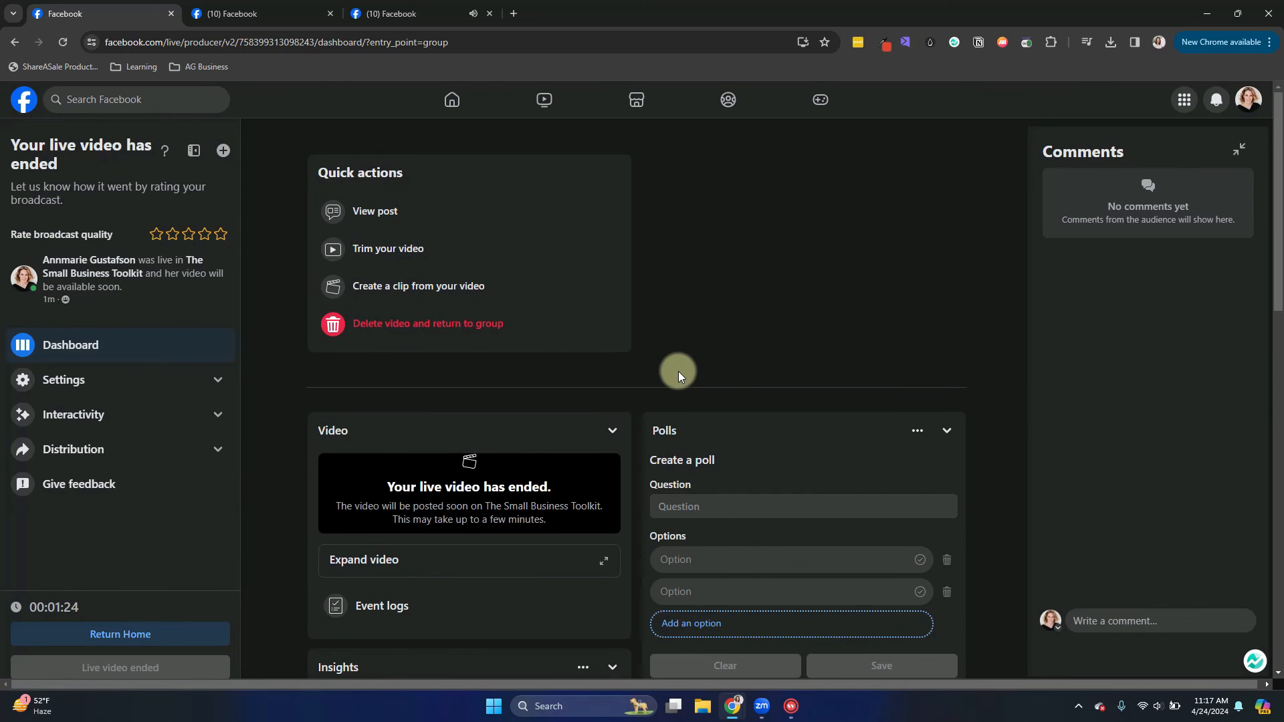
mouse_move(303, 305)
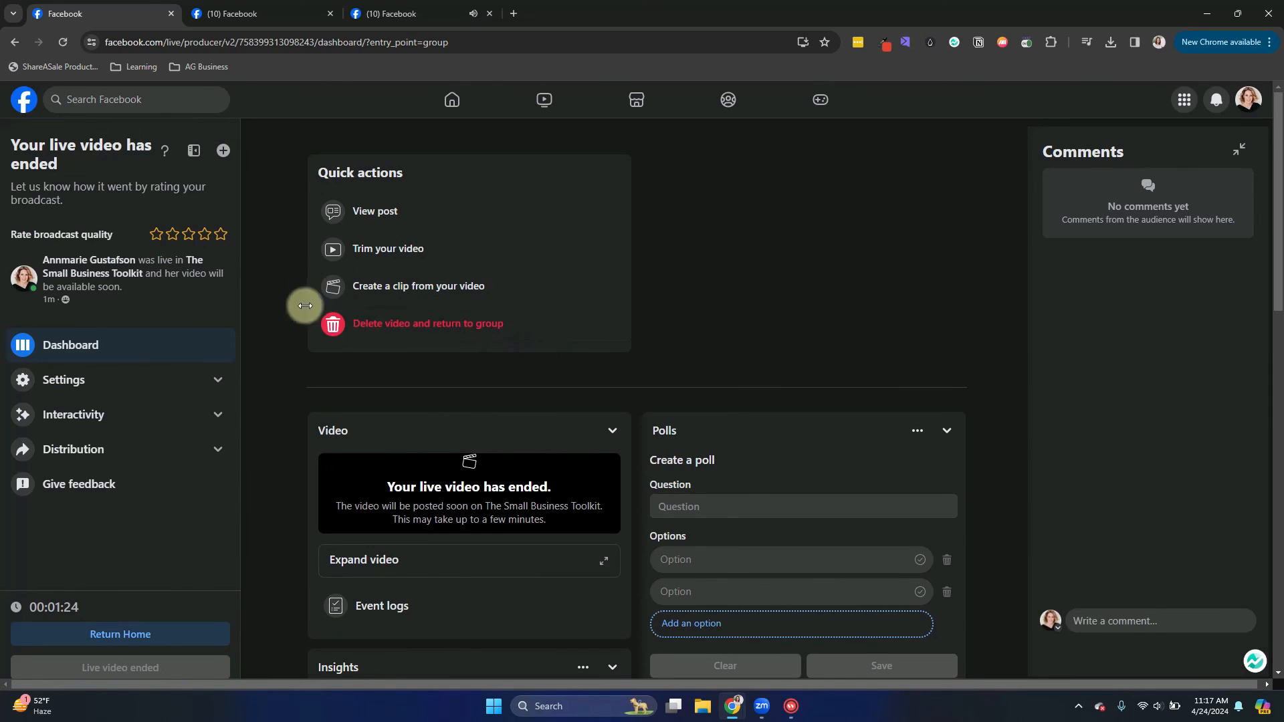
mouse_move(411, 352)
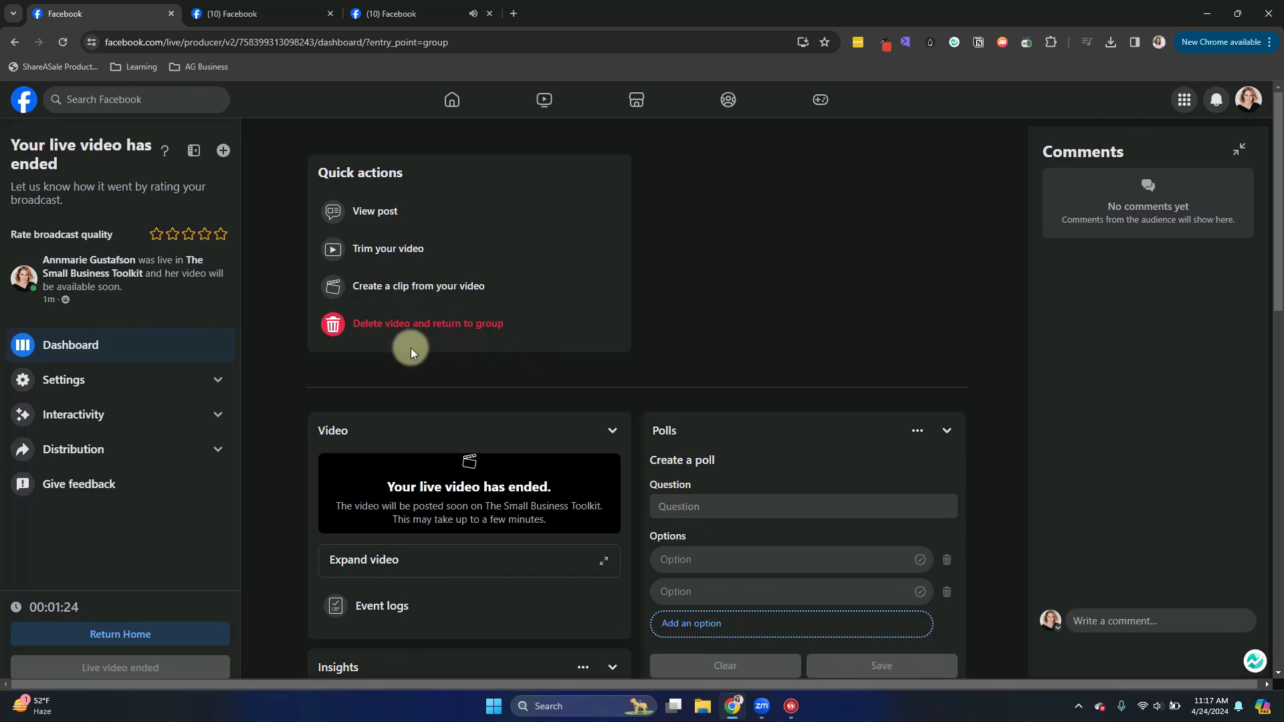